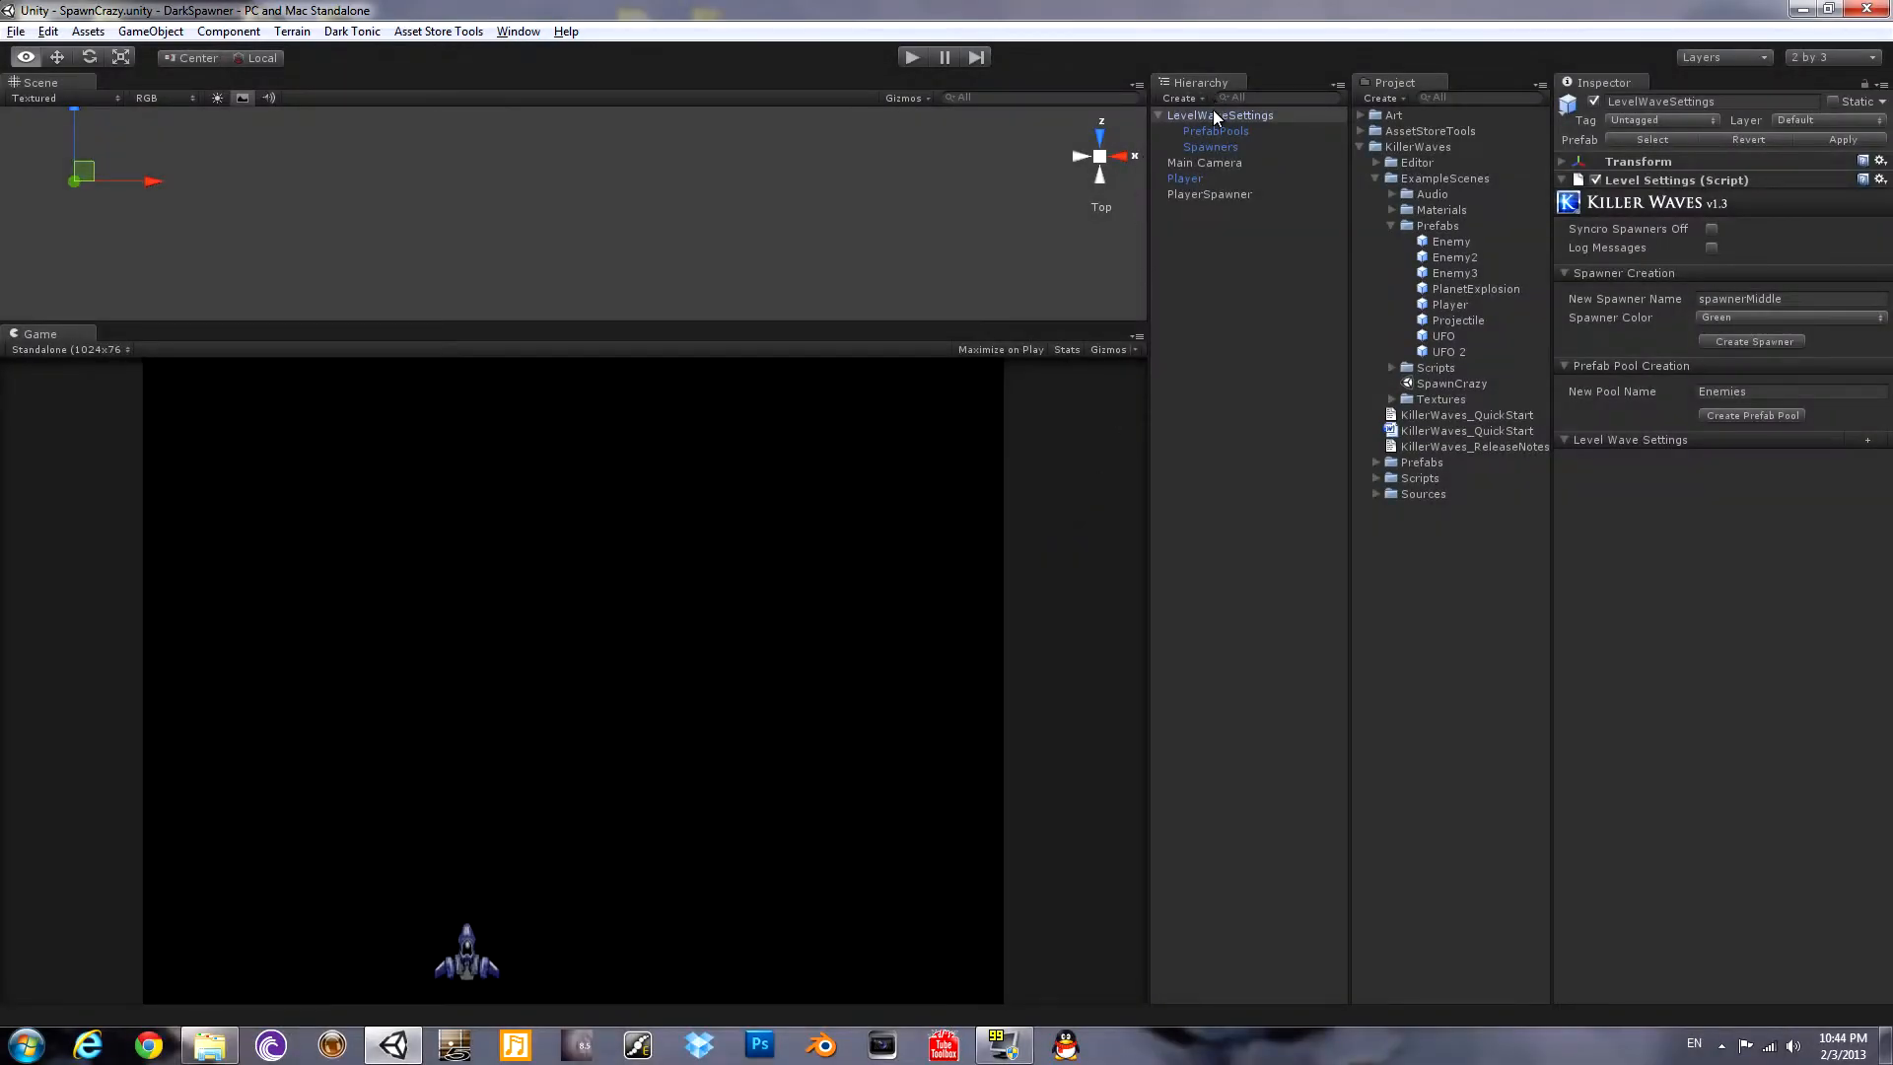
From LevelWaveSettings, add the green spawnerMiddle and set Wave 1's type to Elimination.
left_click(1219, 114)
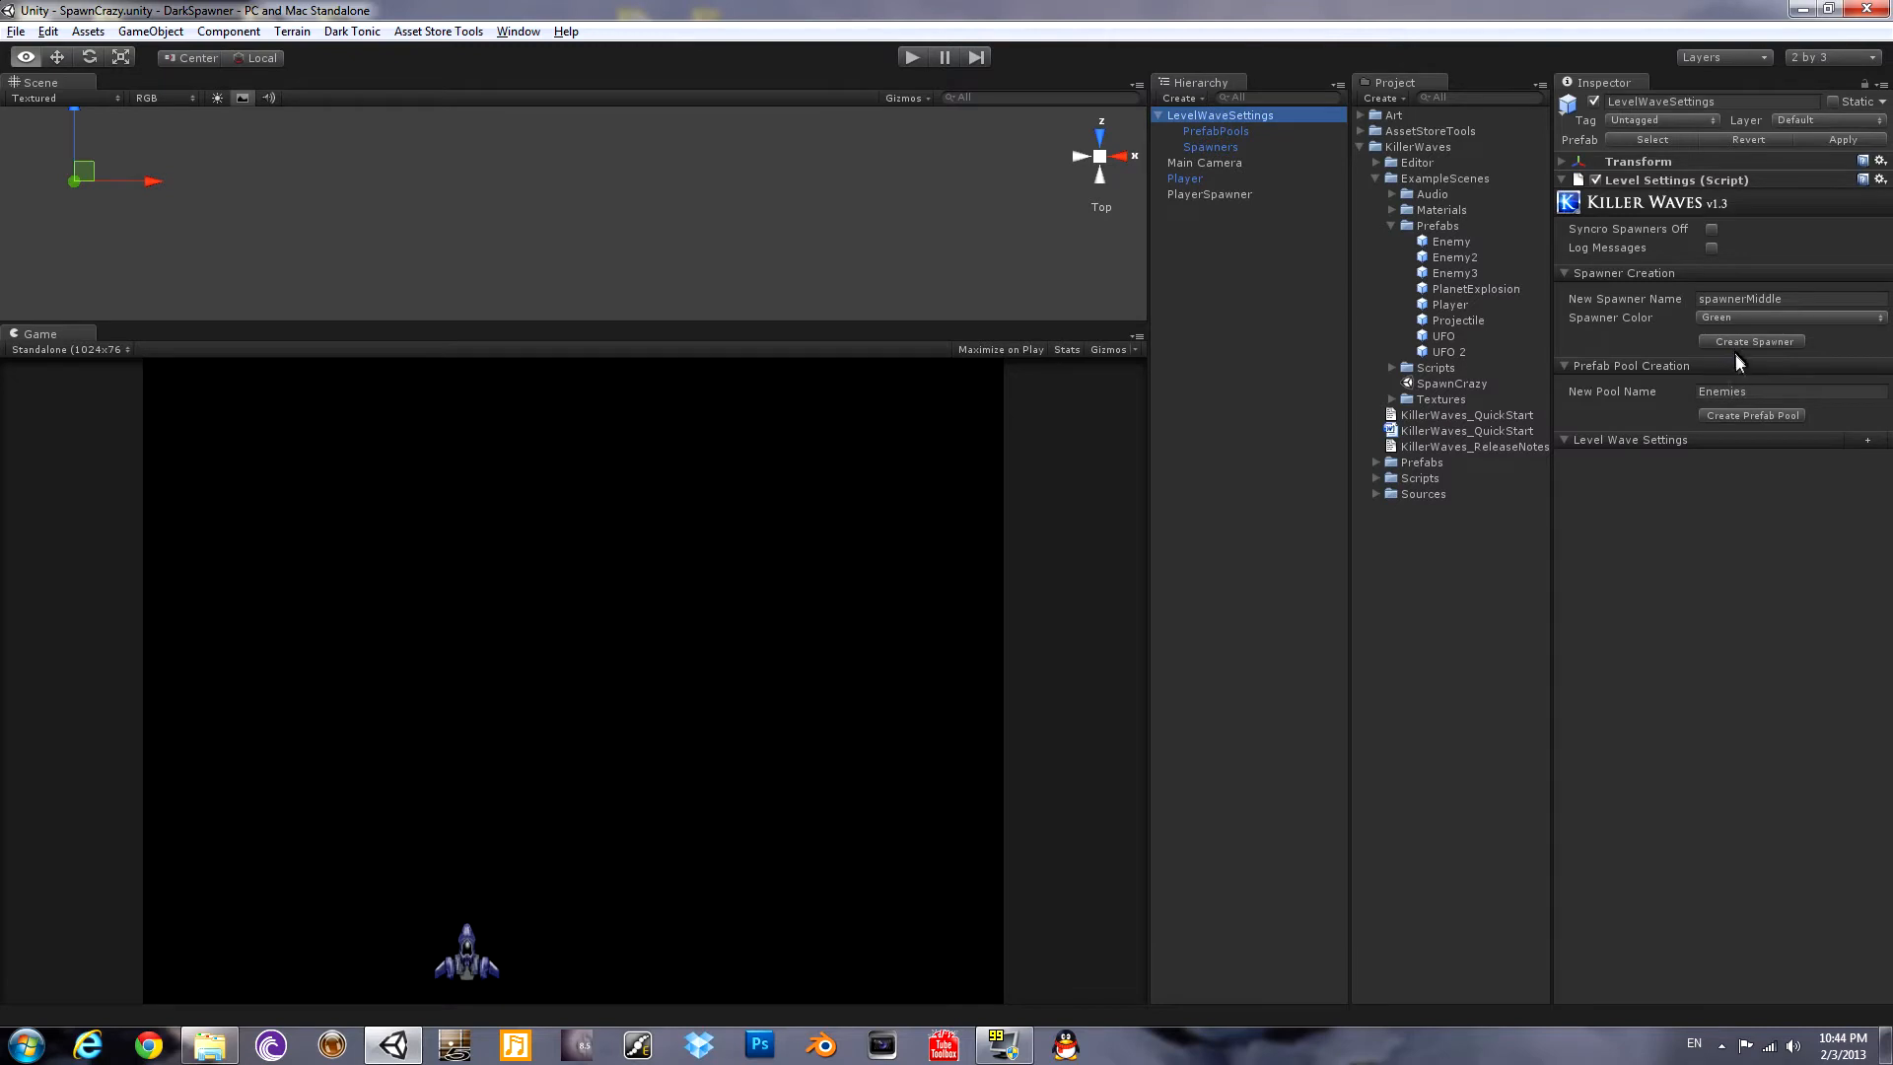
left_click(1751, 342)
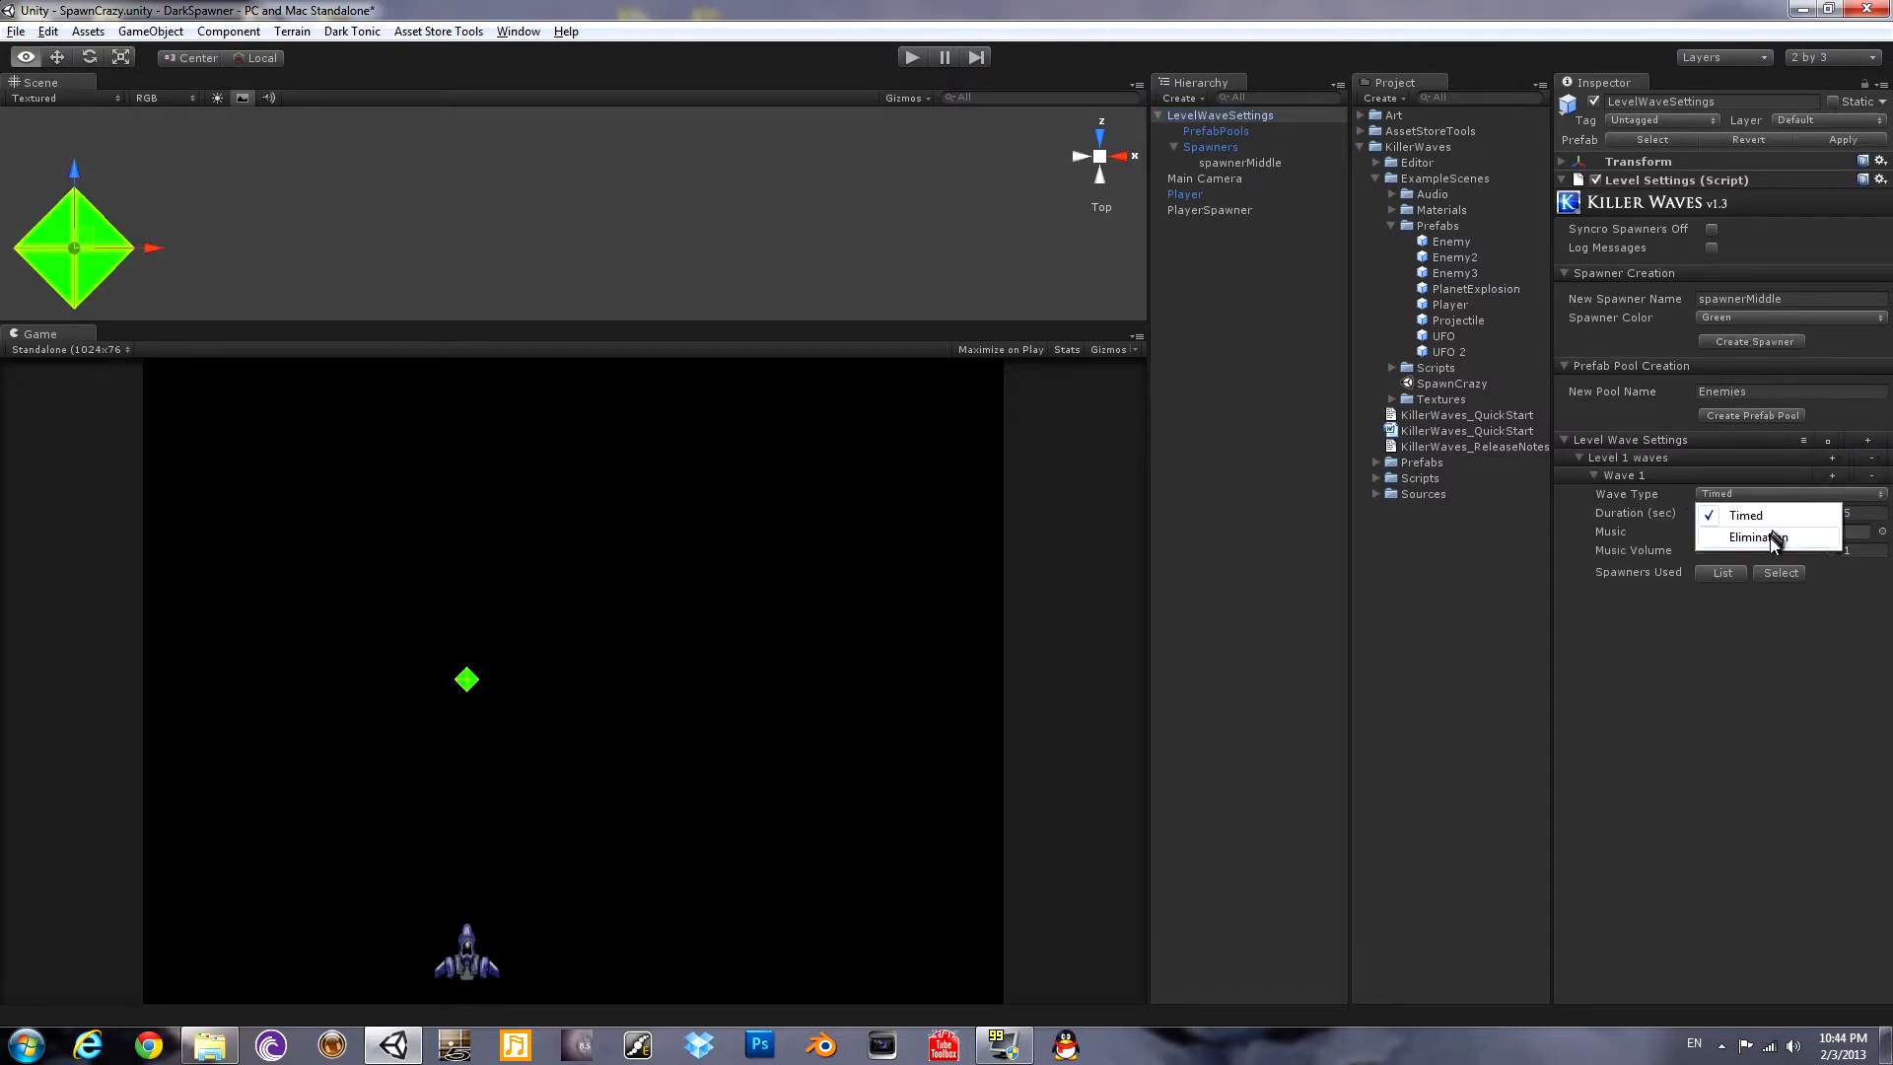
left_click(1751, 536)
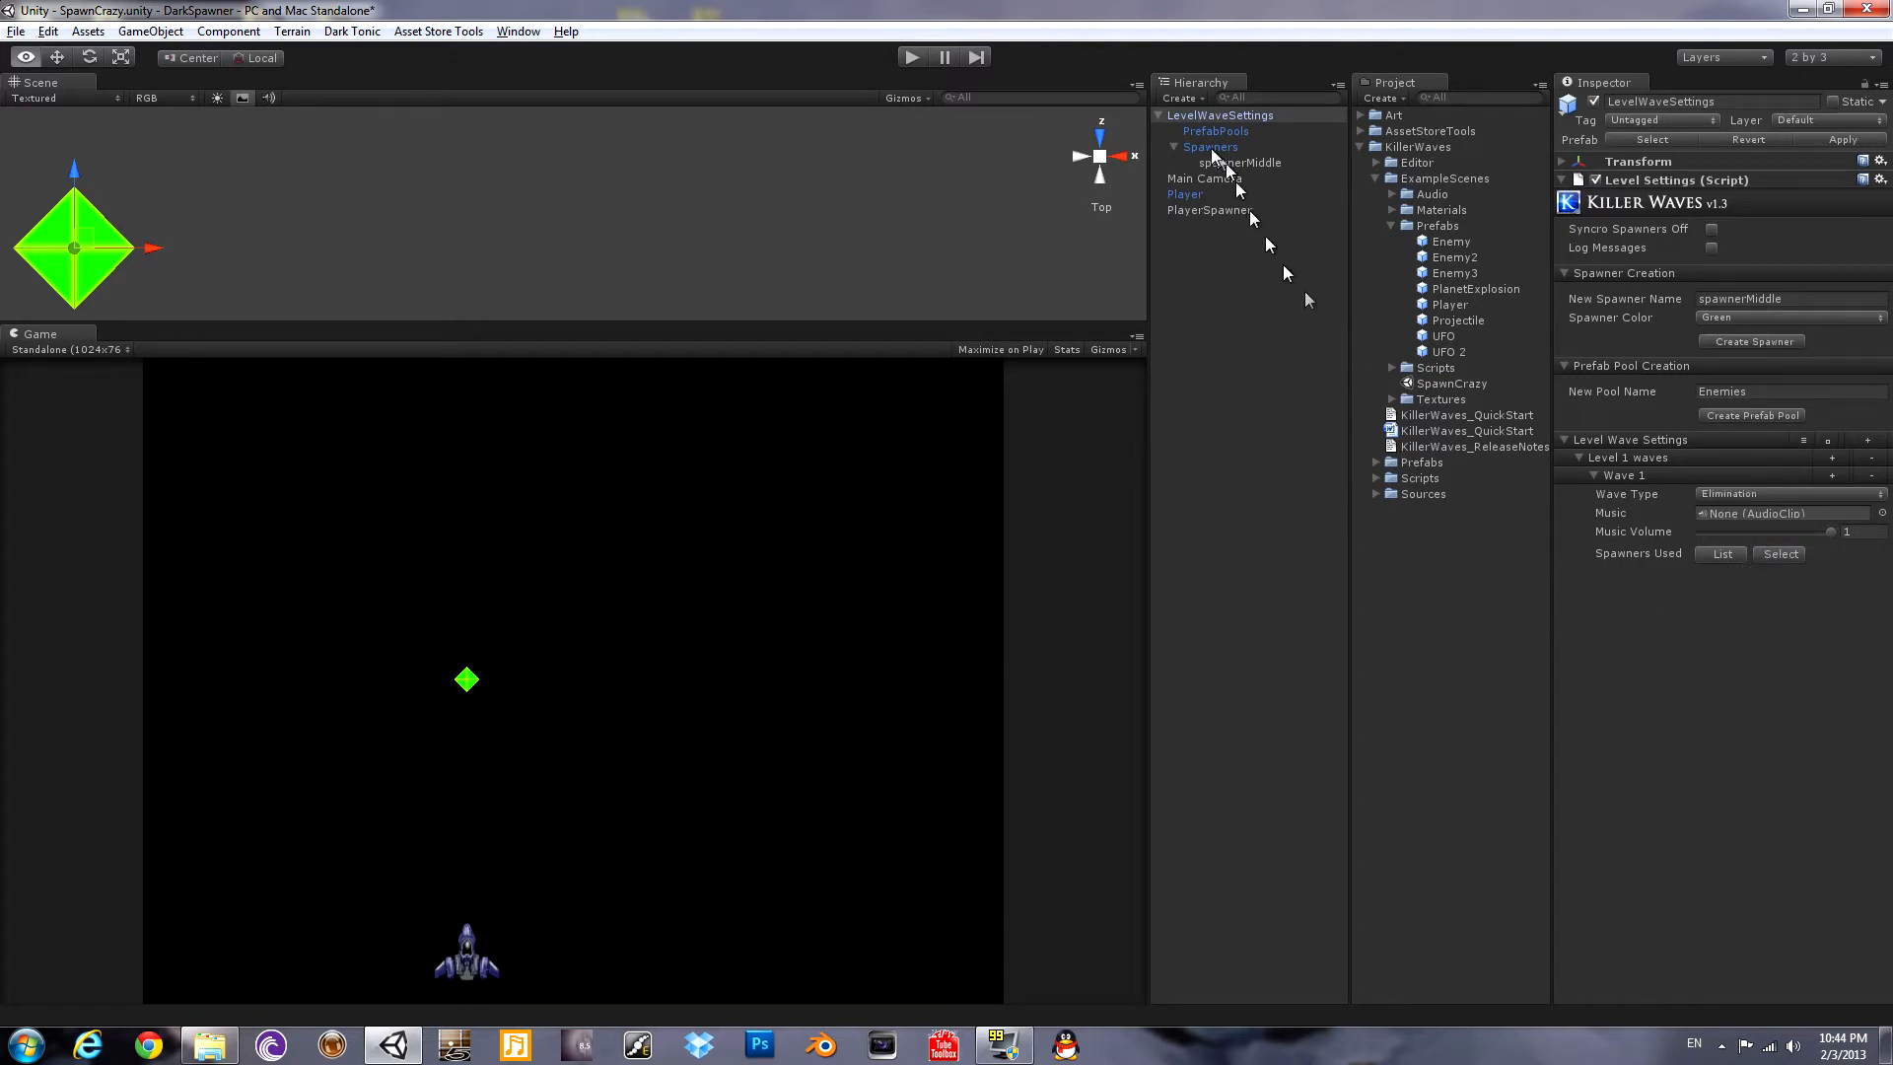
Add a wave to spawnerMiddle spawning 8 Enemy prefabs with incremental Distance X 16.
left_click(1235, 162)
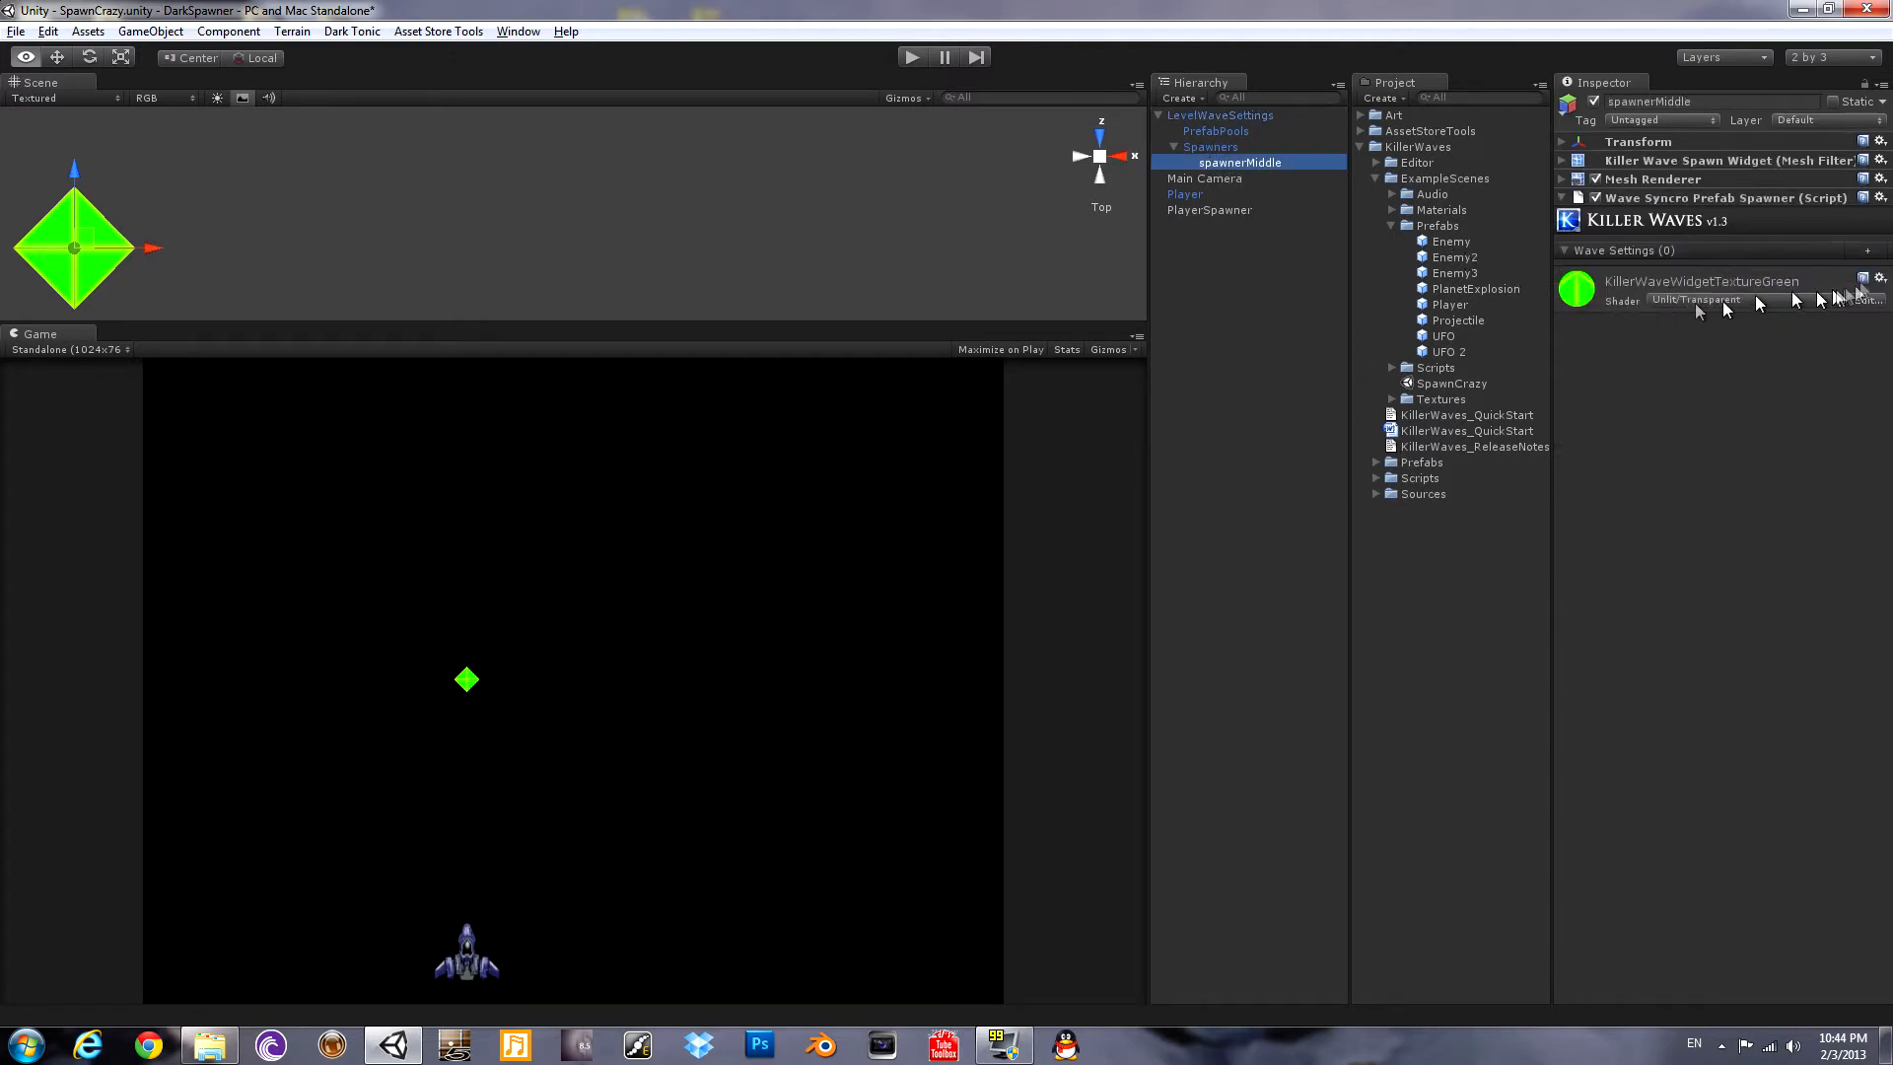
left_click(1869, 249)
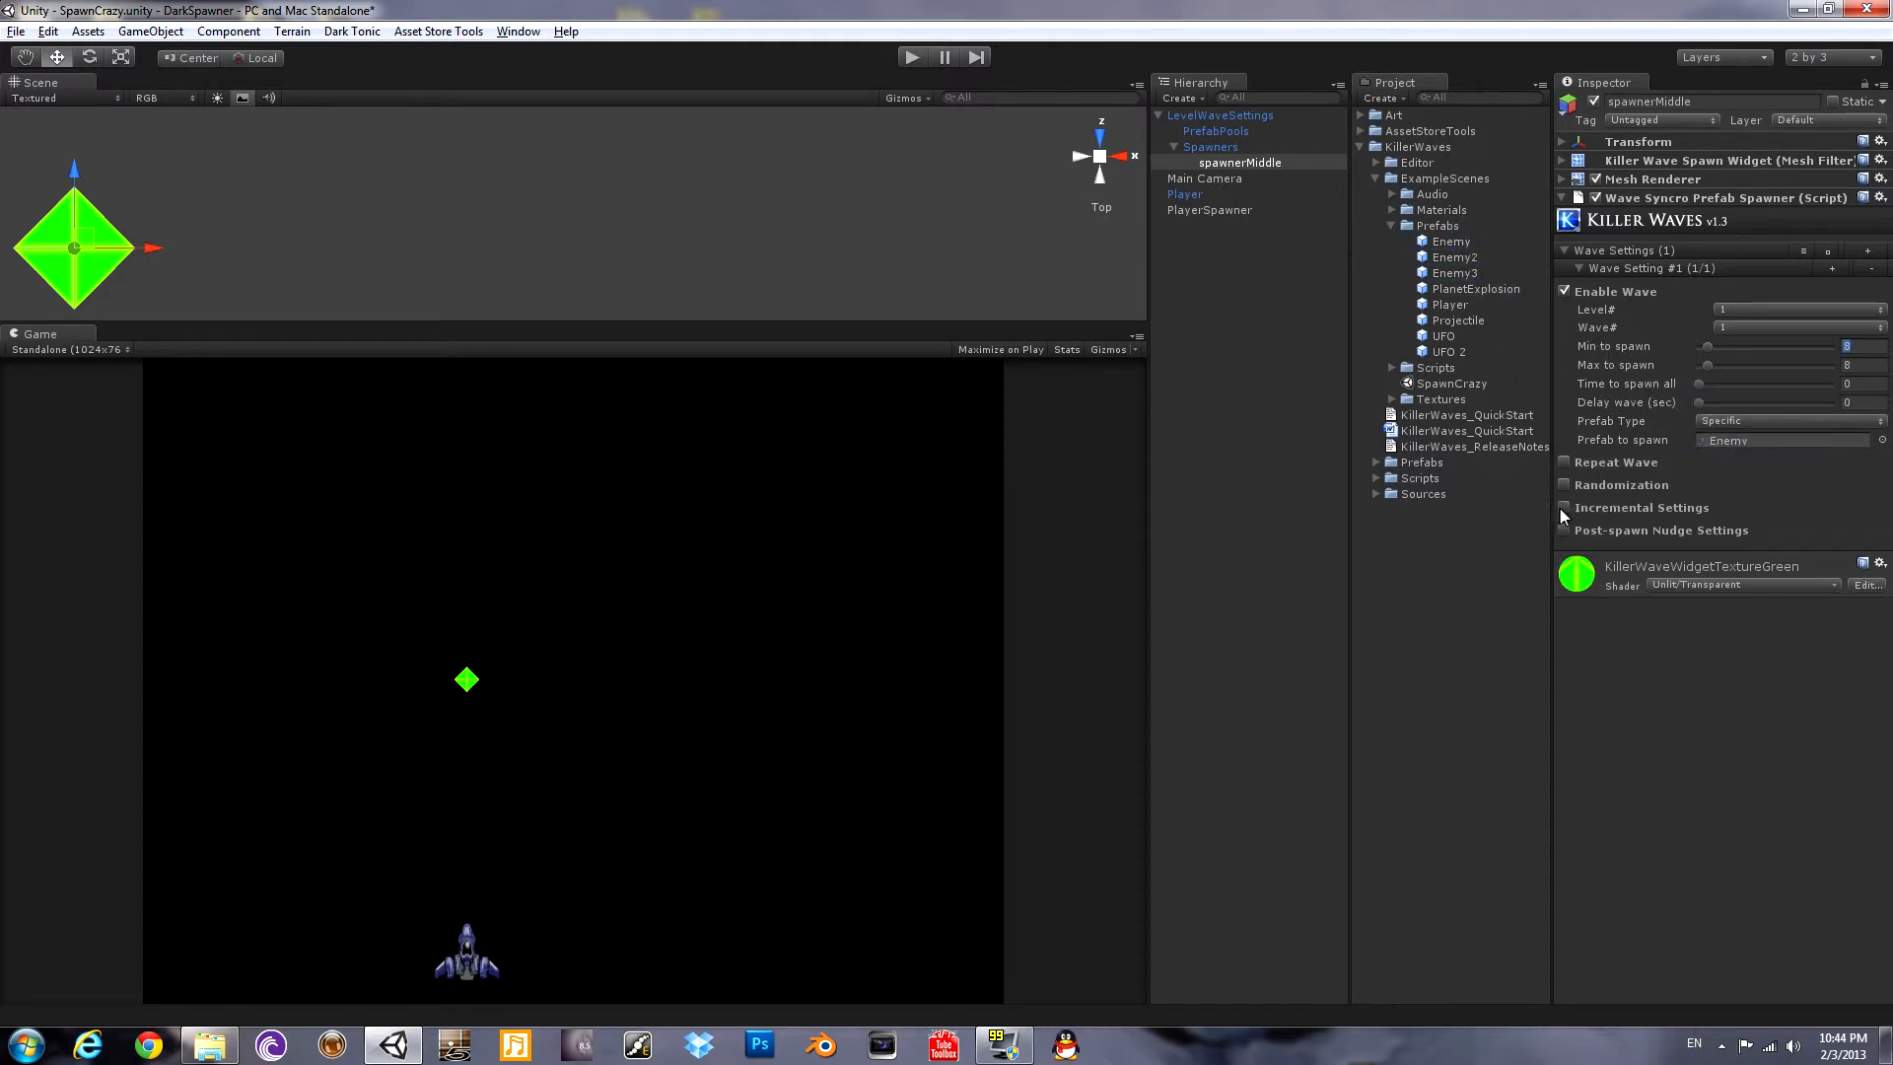
left_click(1564, 507)
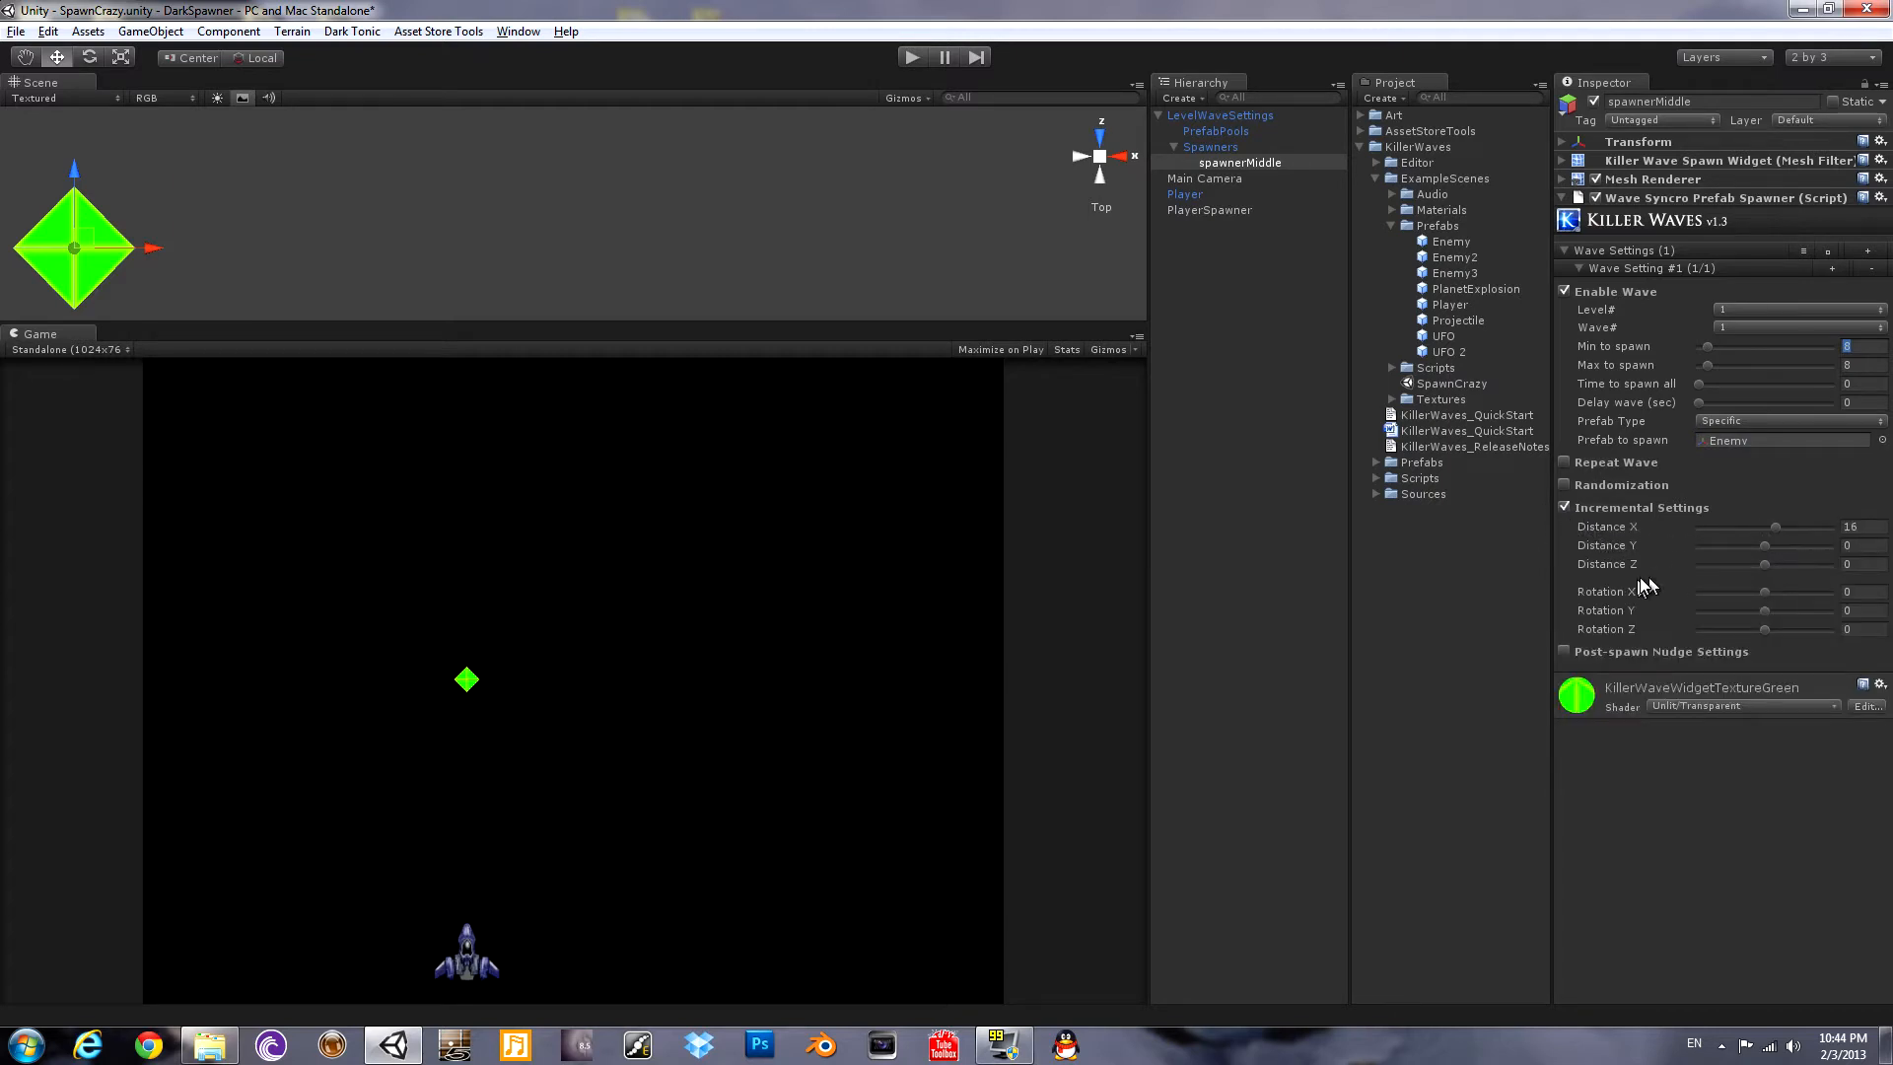
mouse_move(1345, 626)
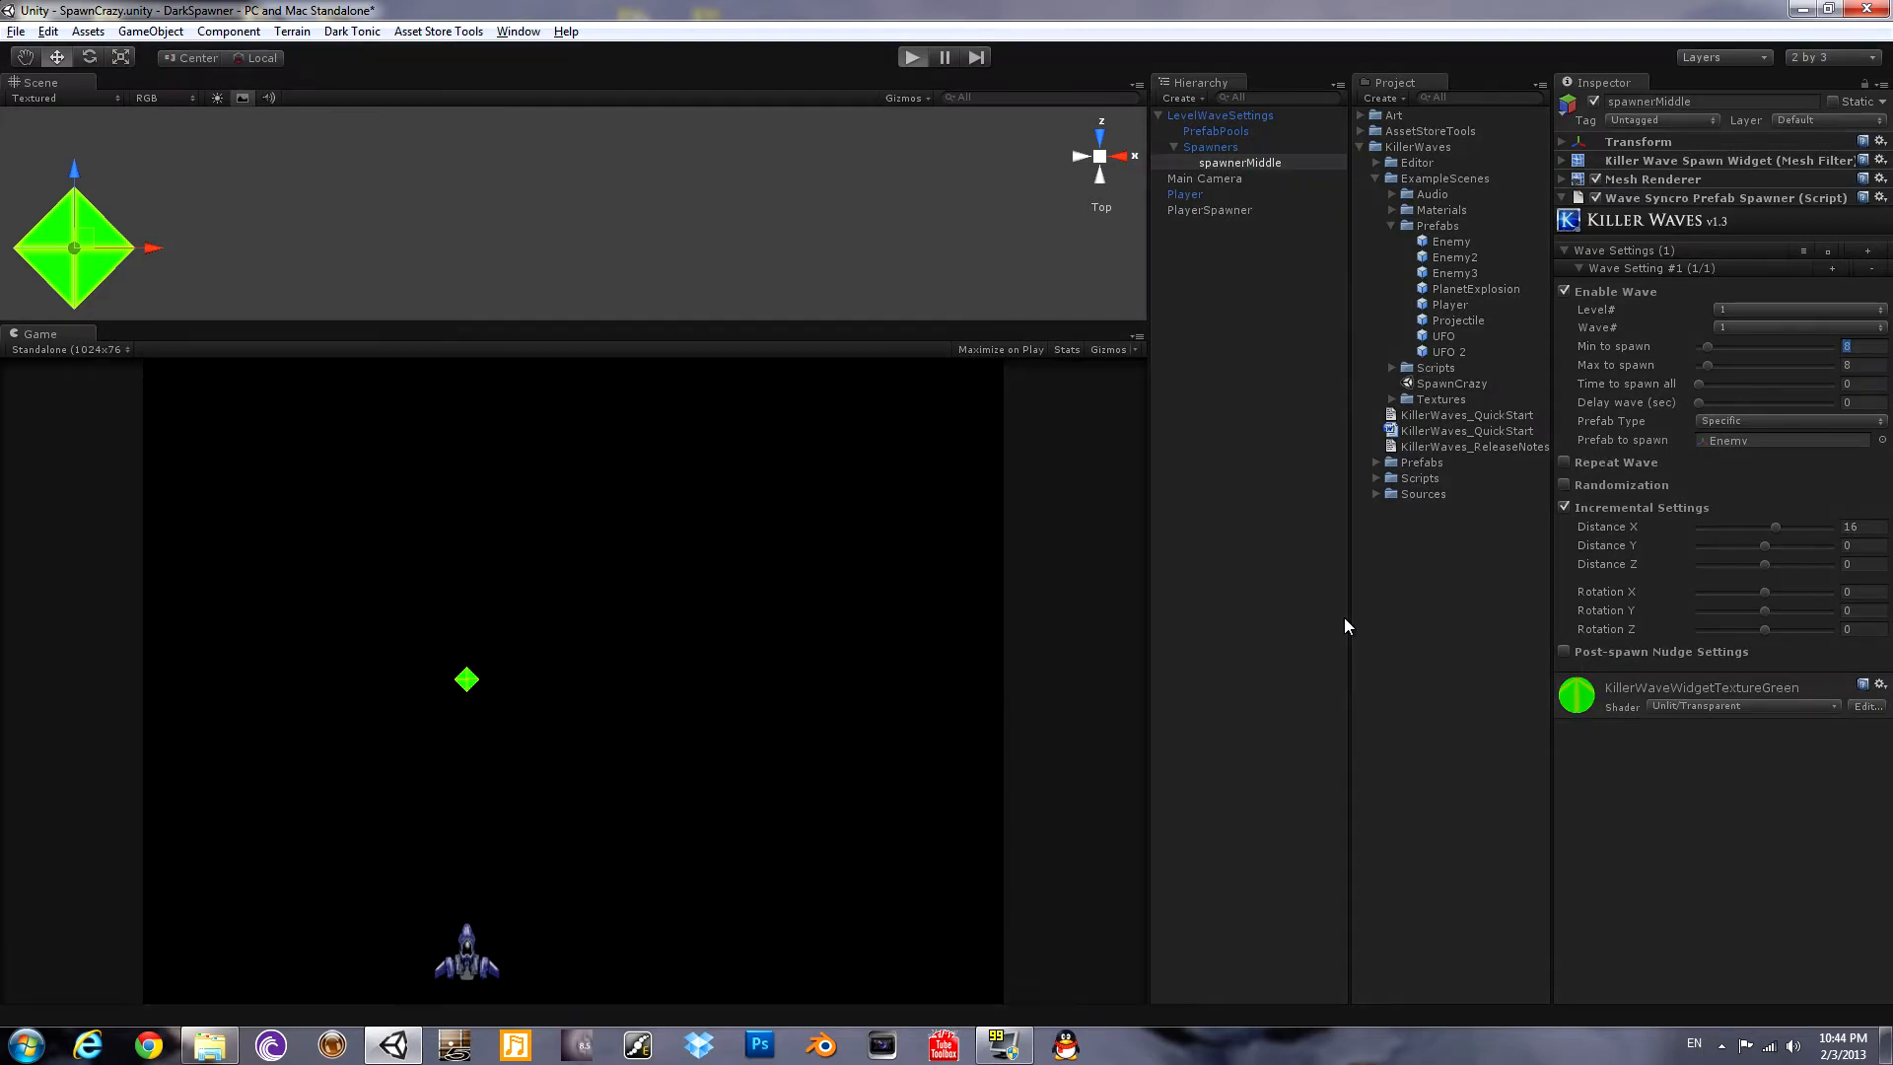
left_click(911, 58)
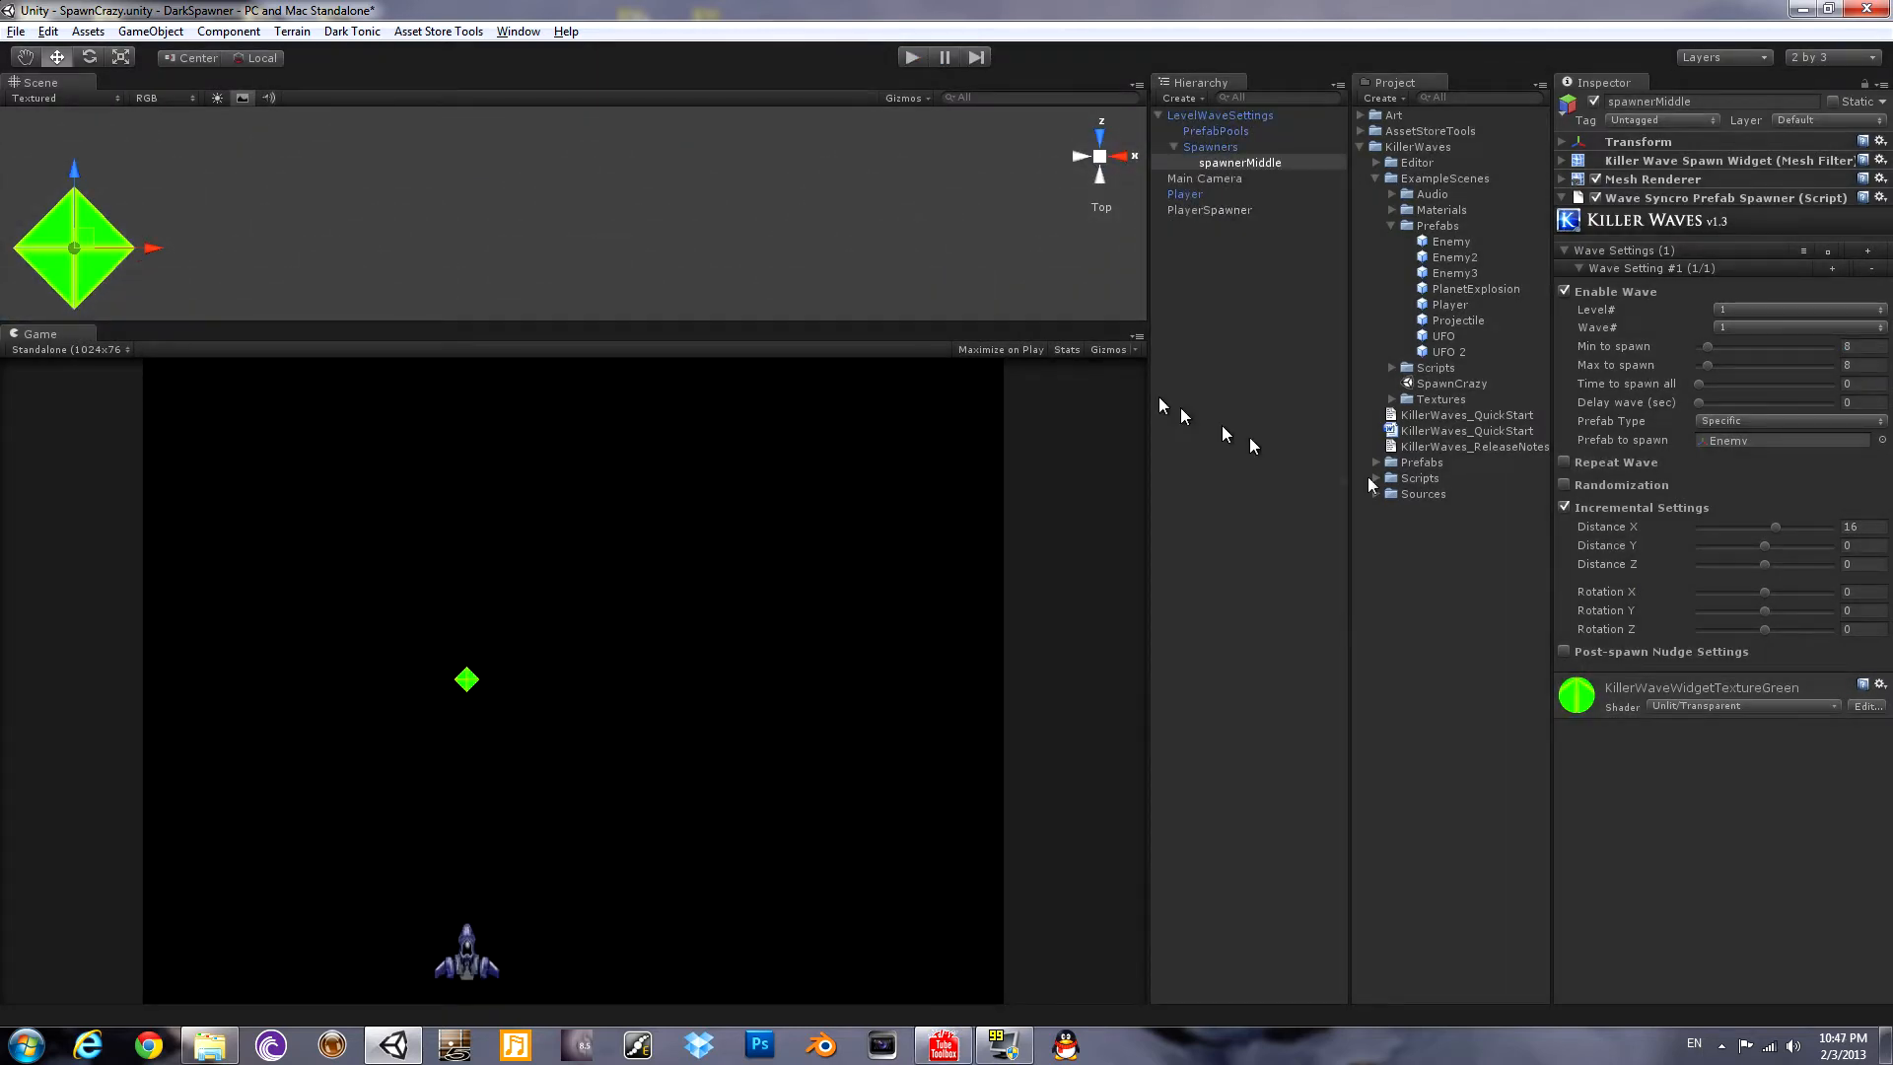
mouse_move(1496, 386)
type("16")
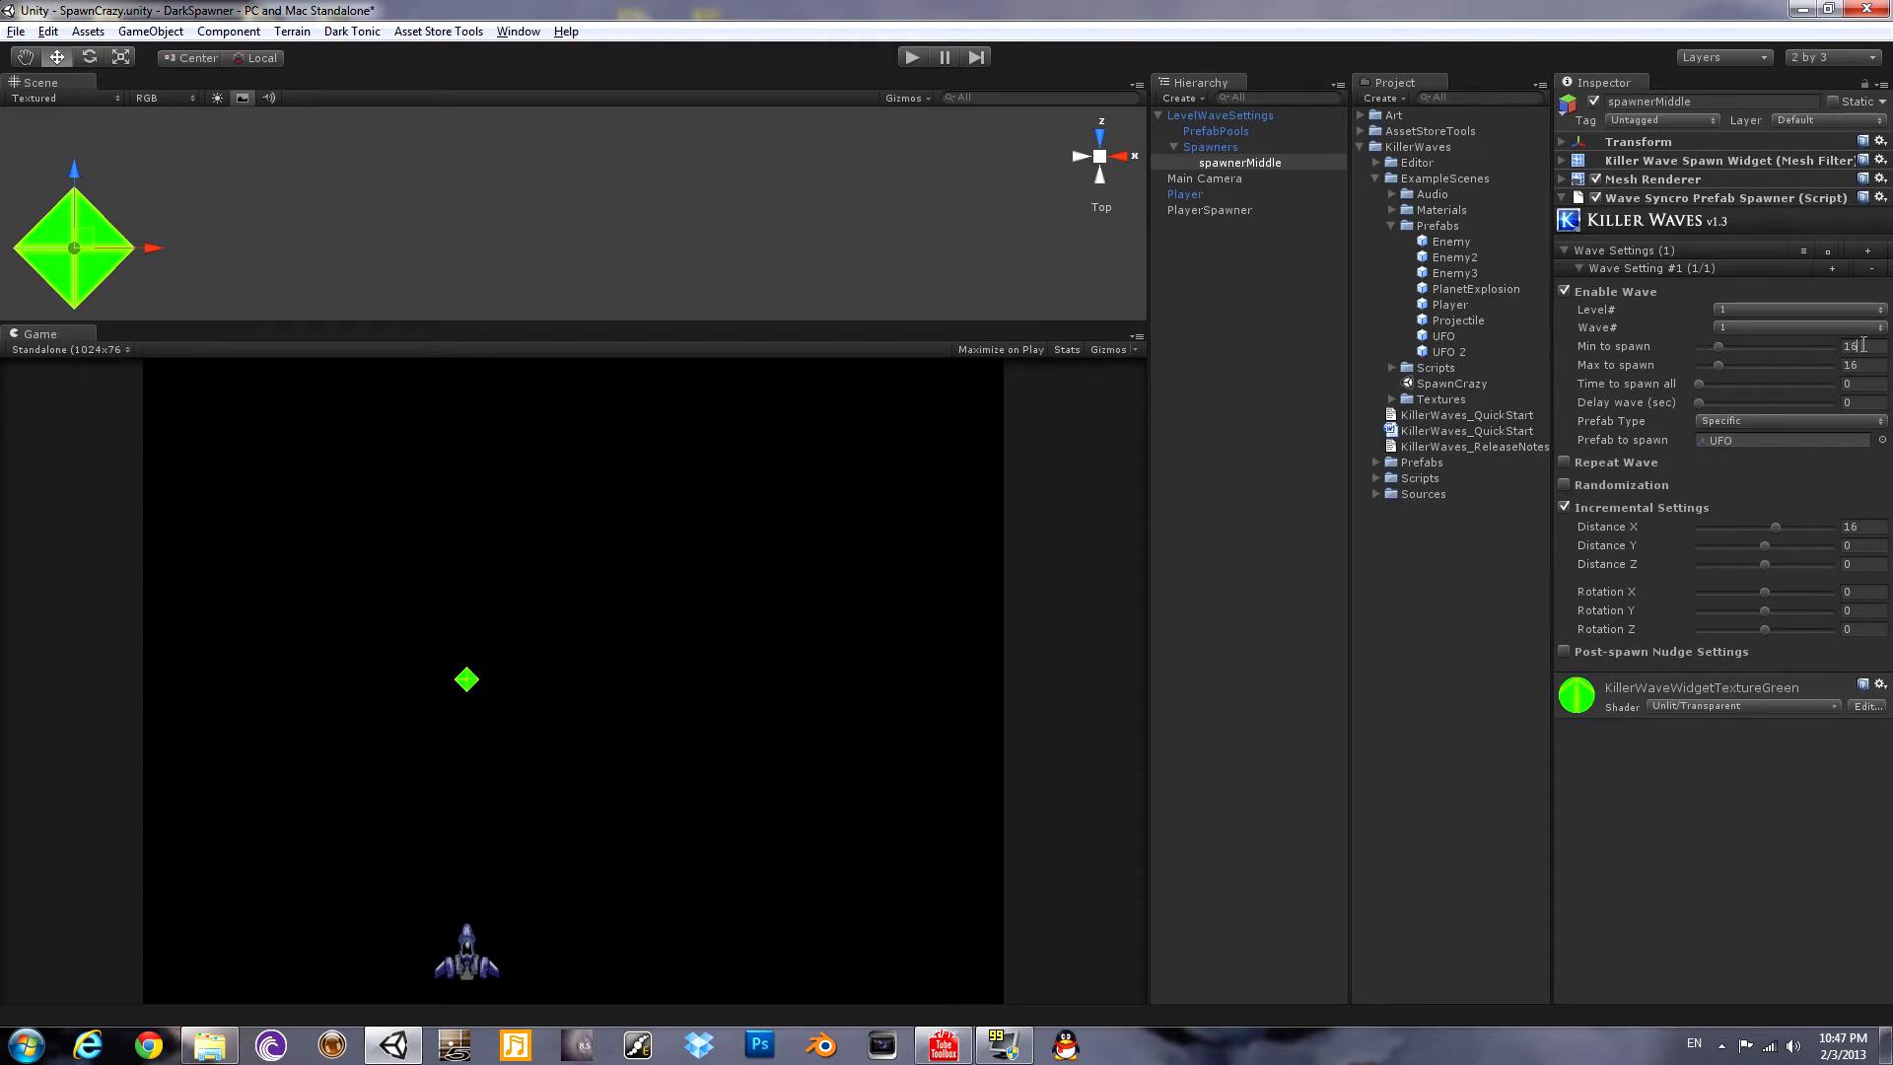
mouse_move(1724, 486)
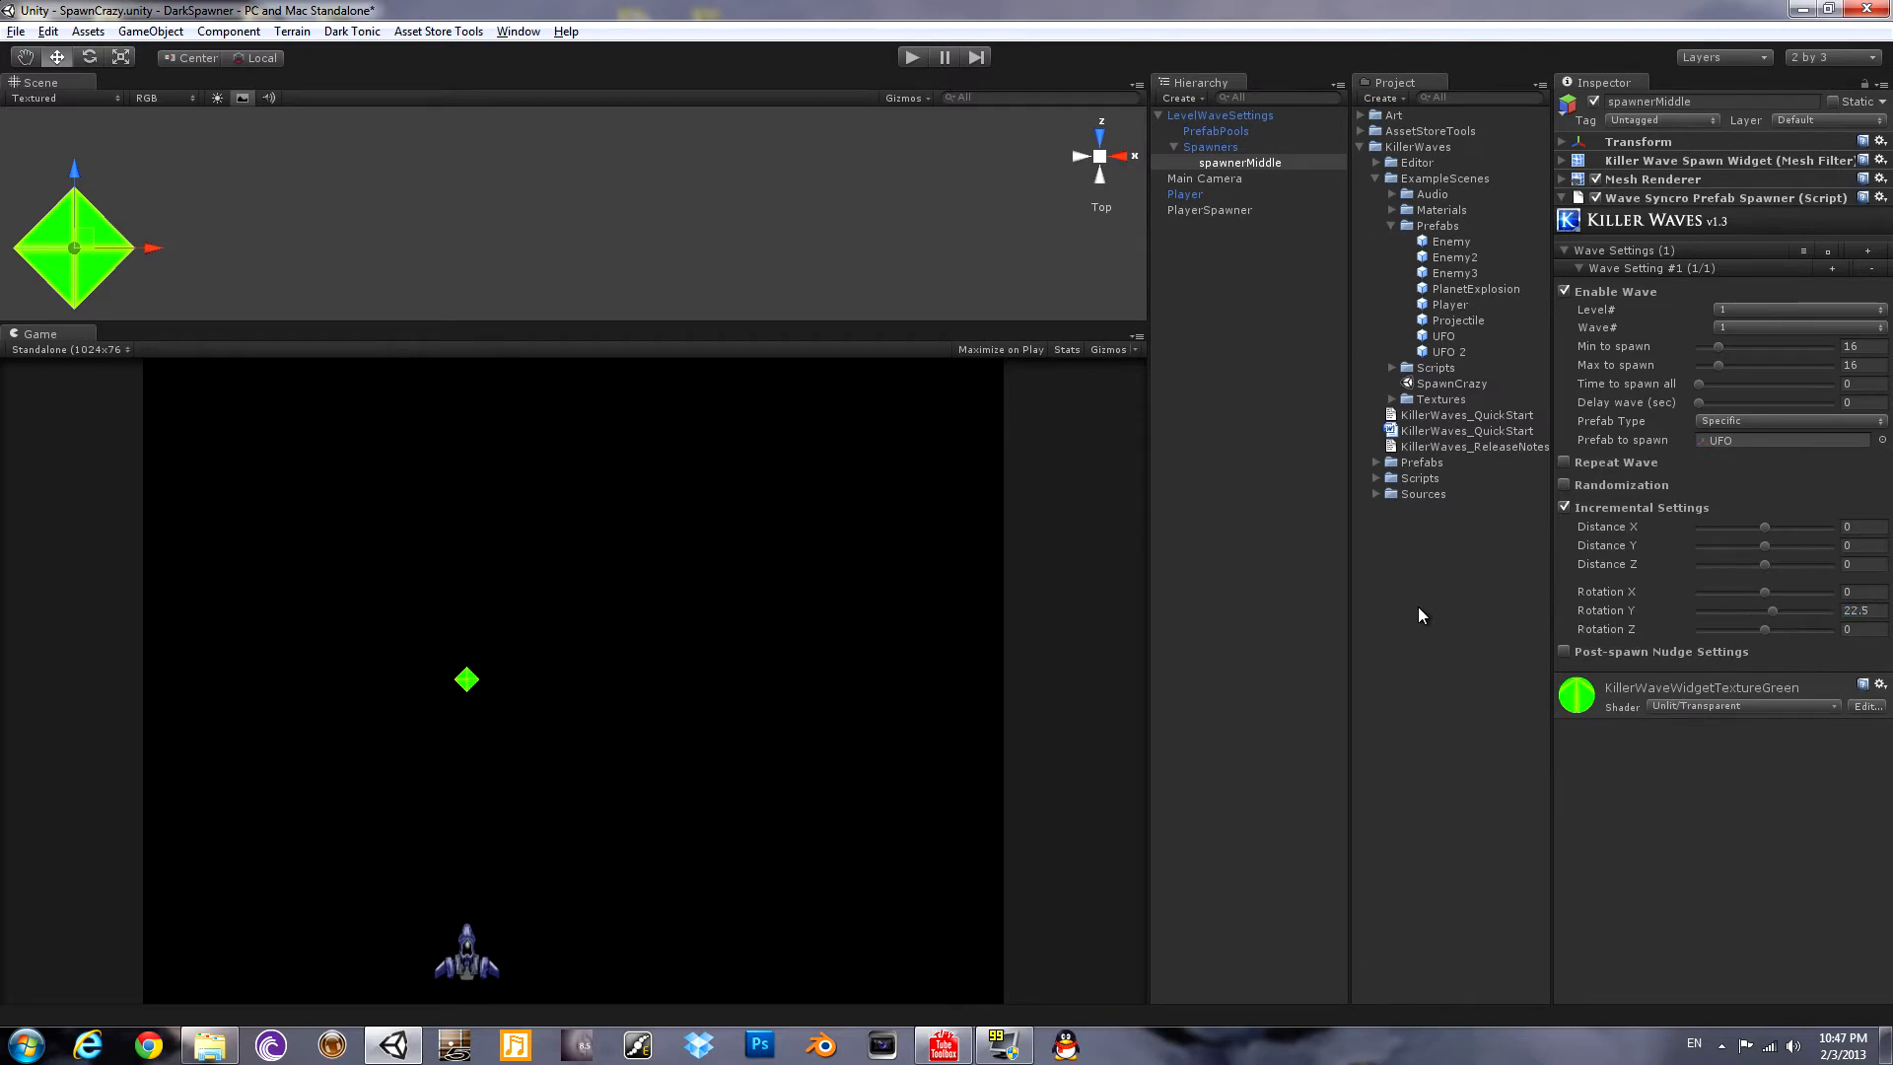
Switch the wave to 16 UFO spawns with Distance X 0 and Rotation Y 22.5.
left_click(911, 55)
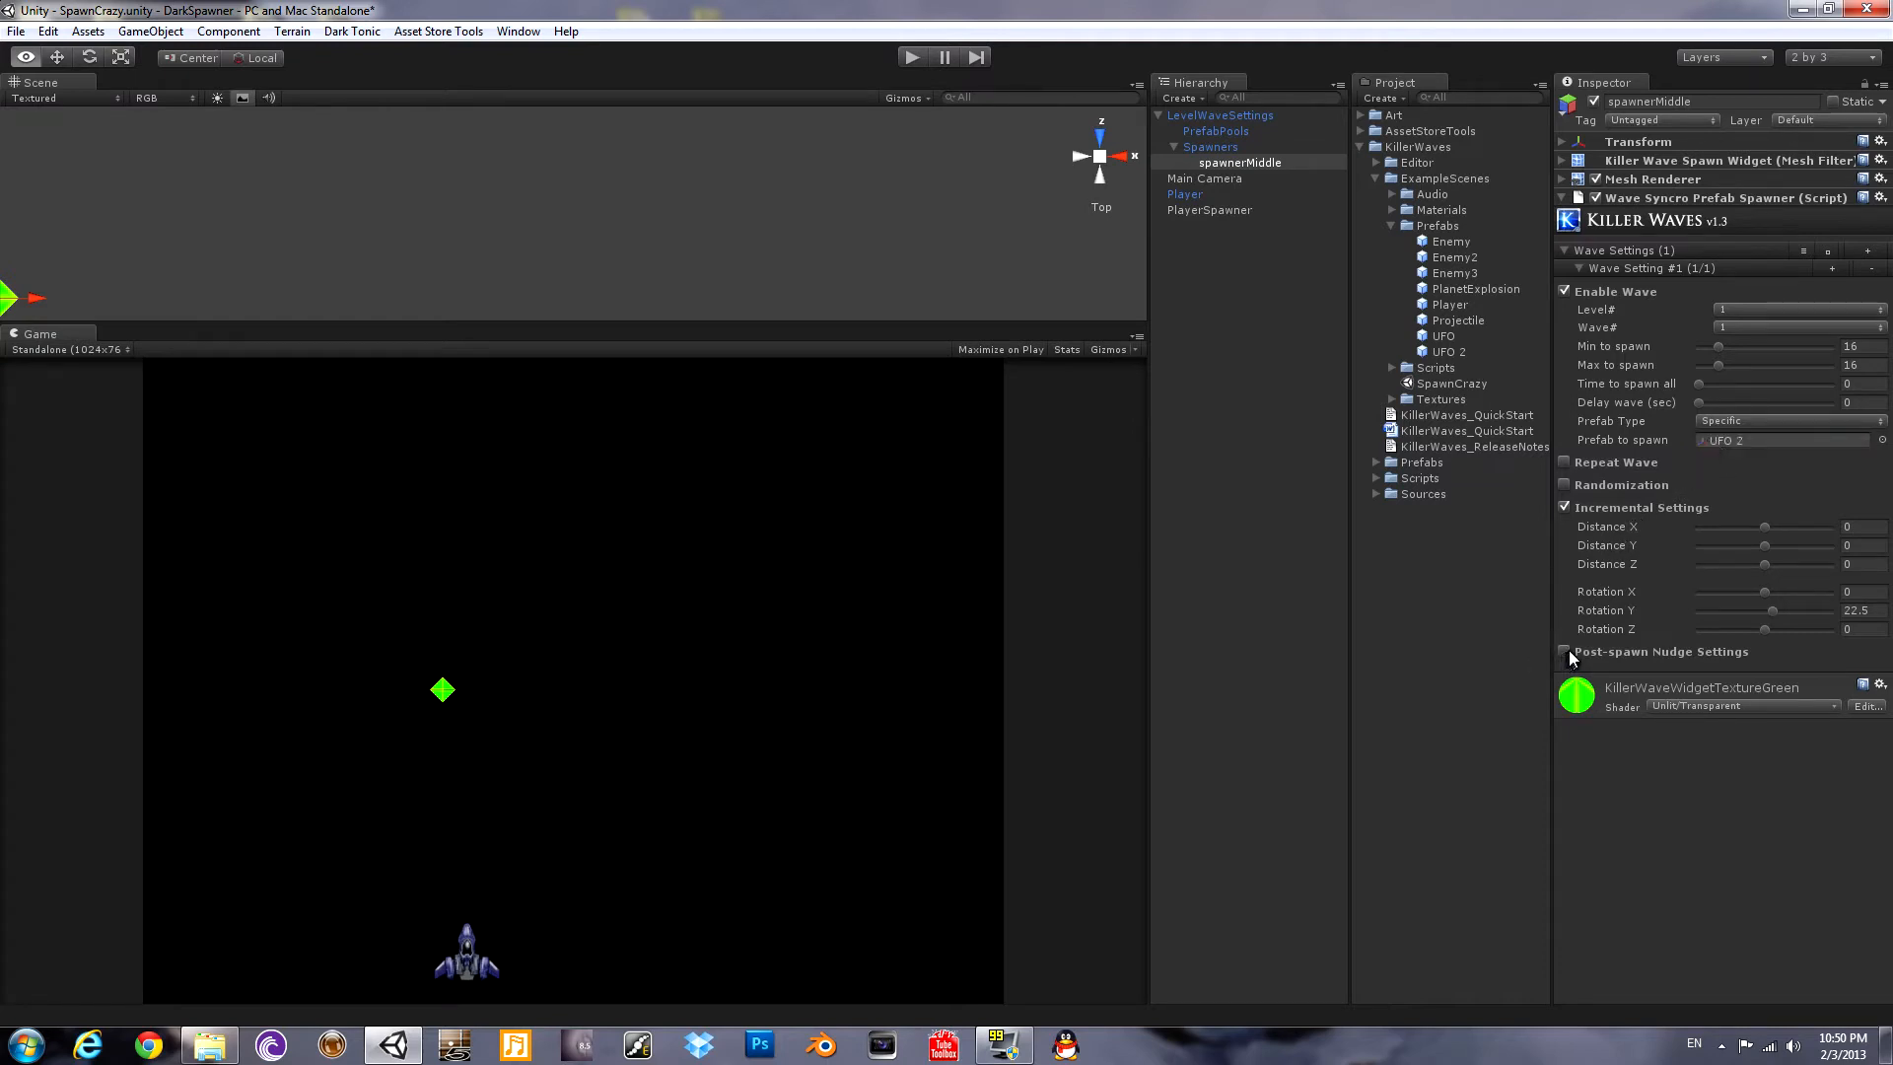
Enable post-spawn nudge of 52 forward, then play-test the UFO ring and stop.
left_click(1566, 650)
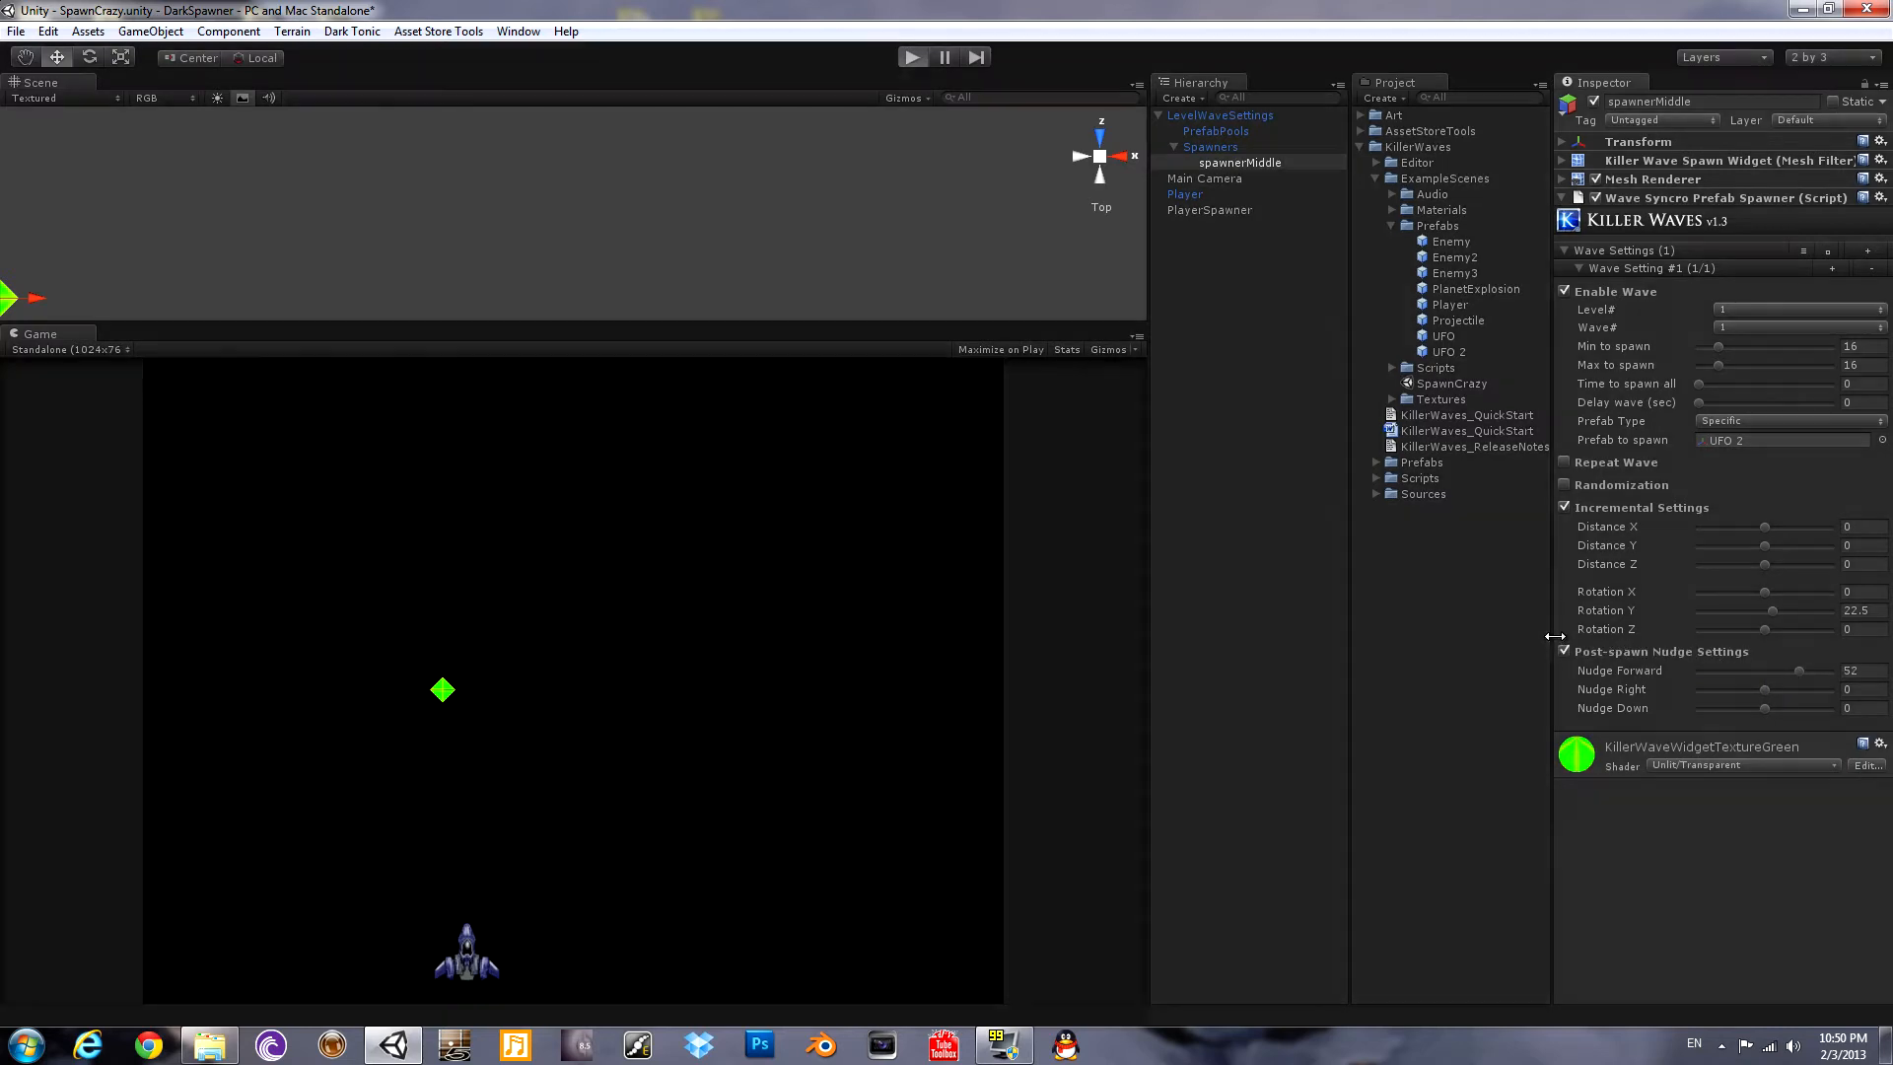
left_click(914, 55)
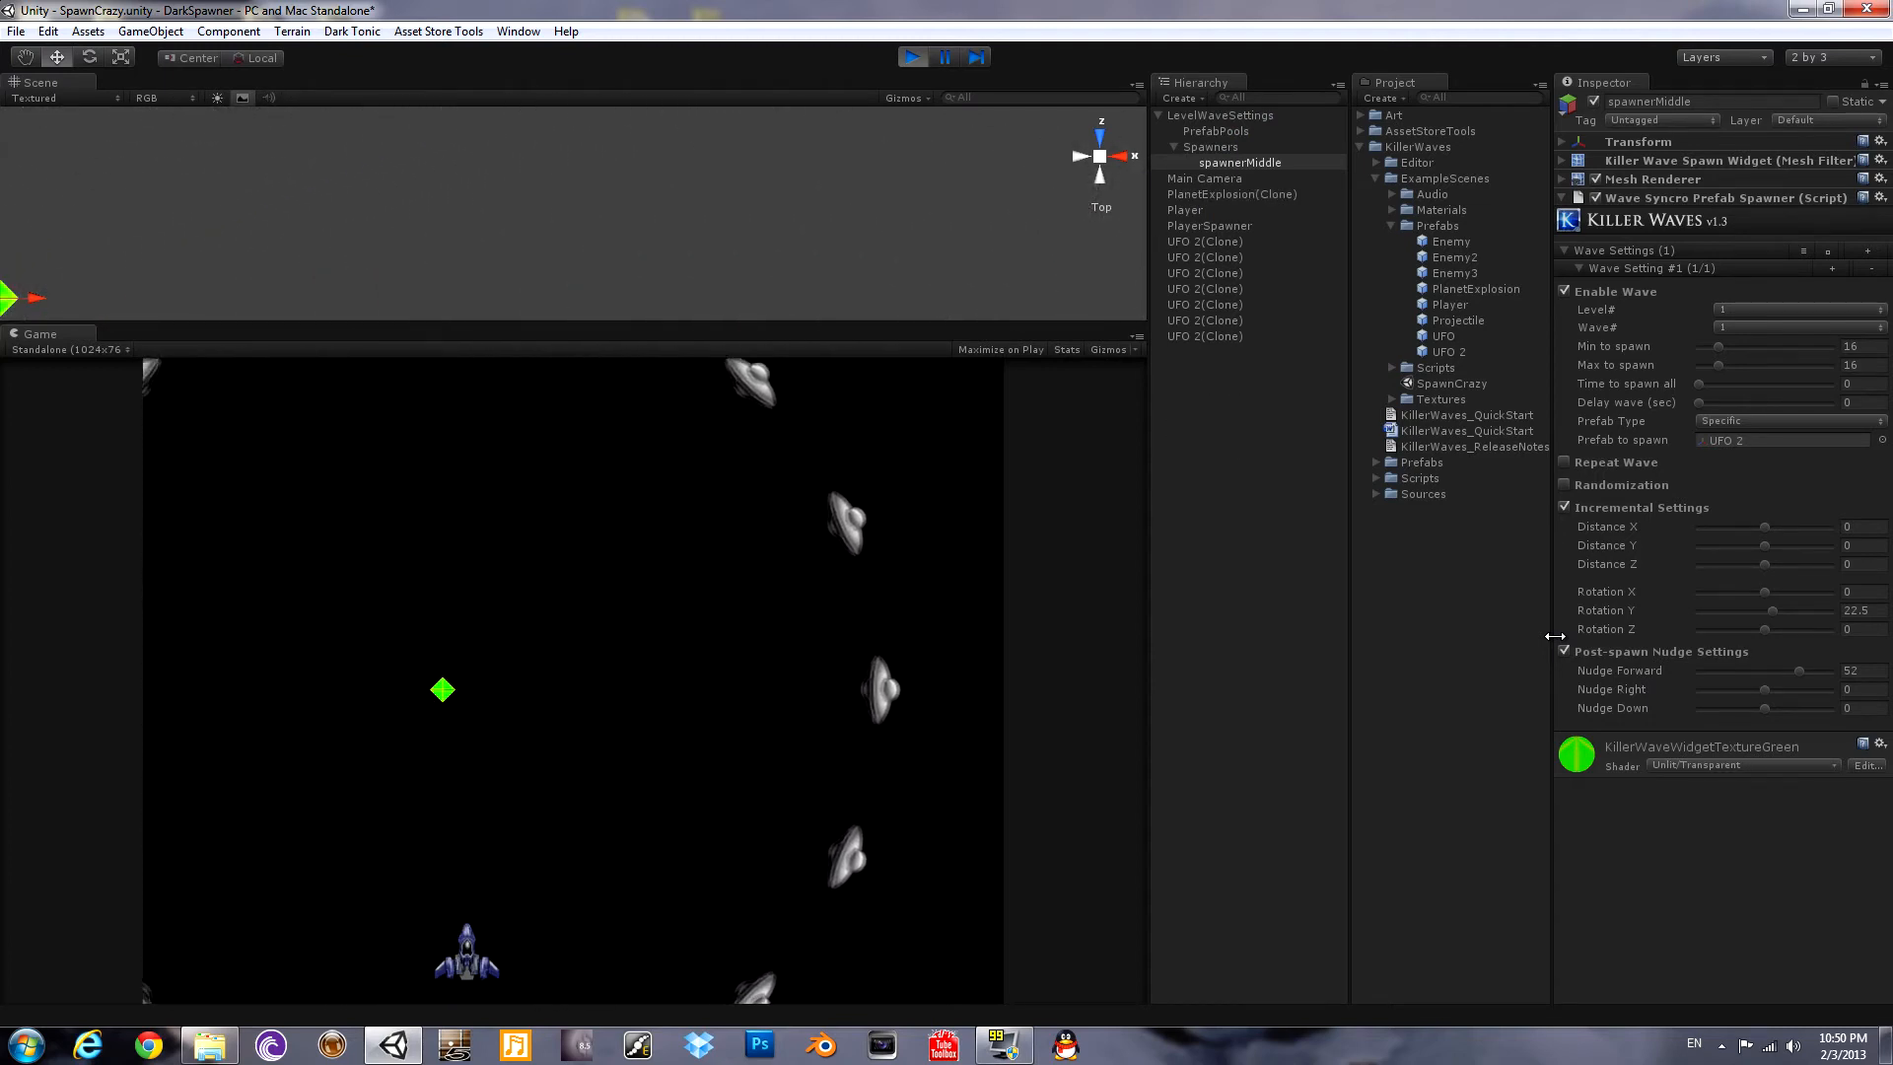
left_click(911, 57)
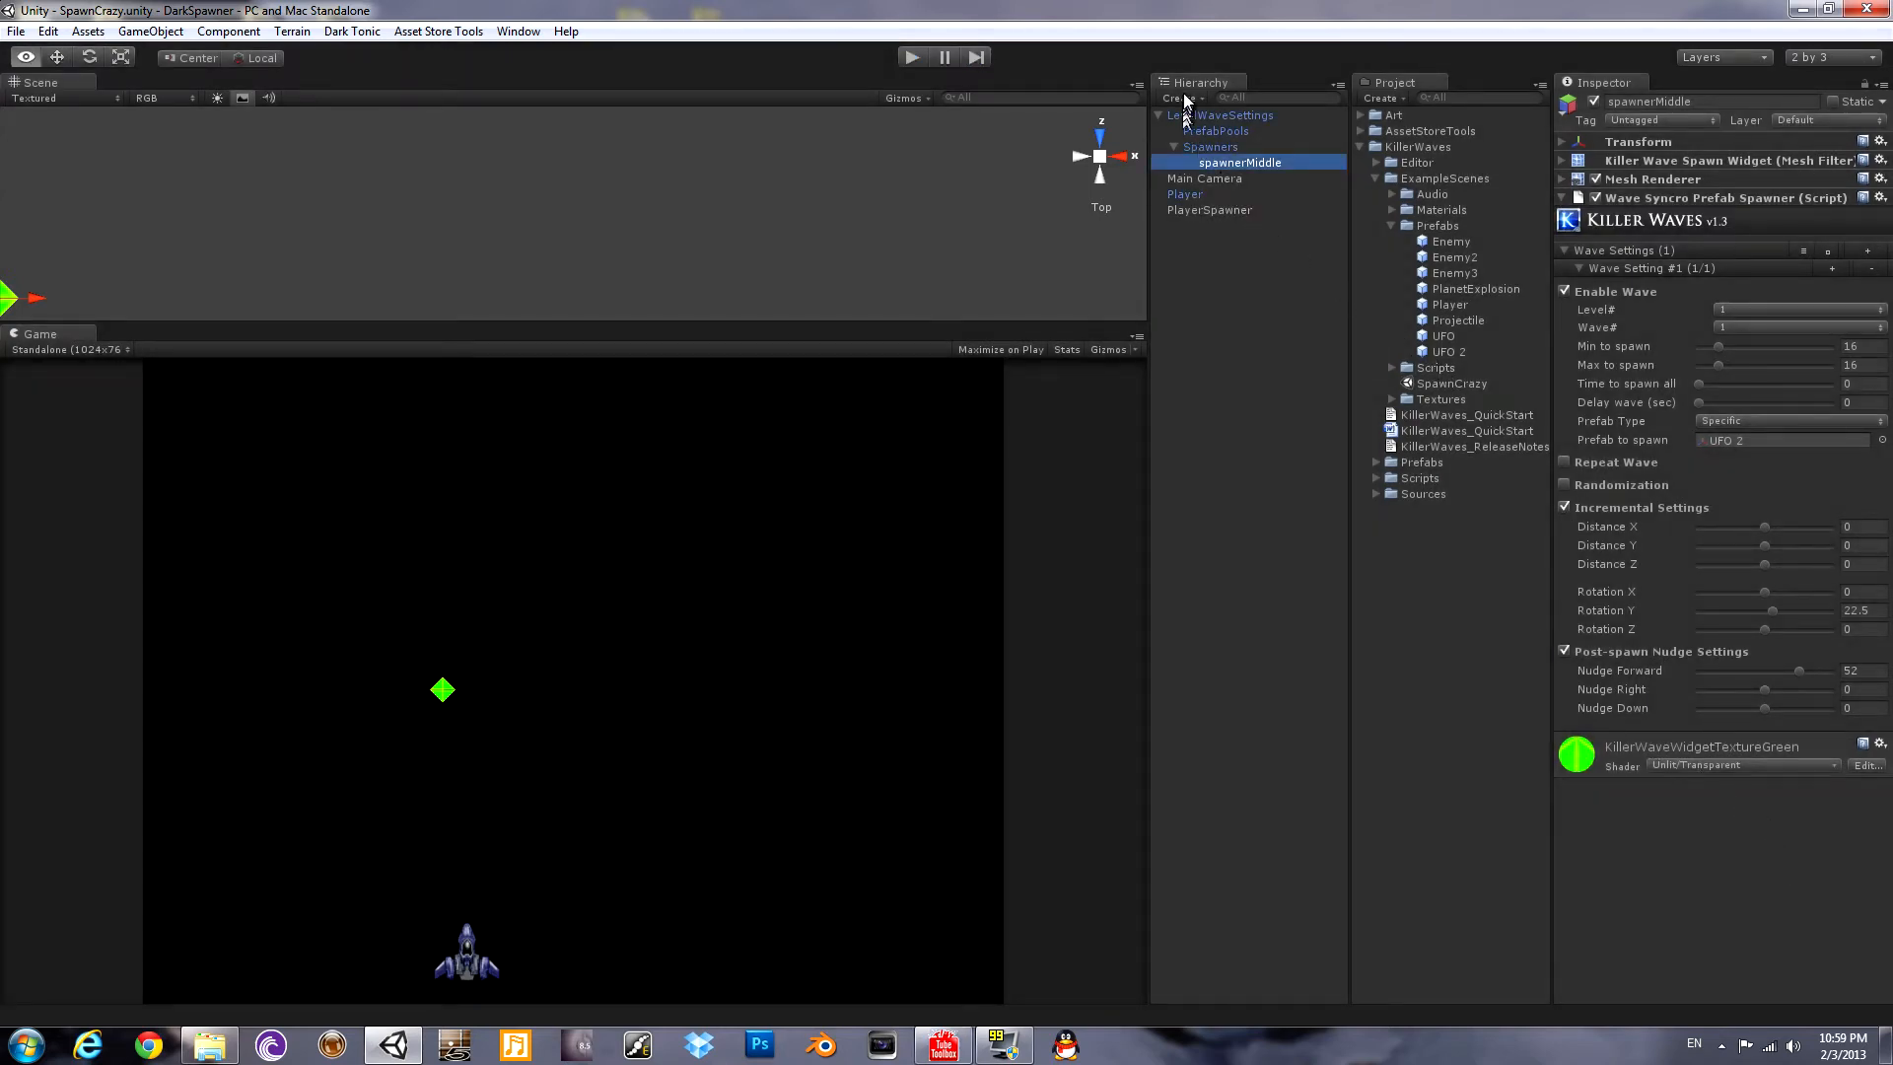
Create the Enemies prefab pool with Enemy and Enemy3 at weight 1, UFO at weight 3.
left_click(1220, 114)
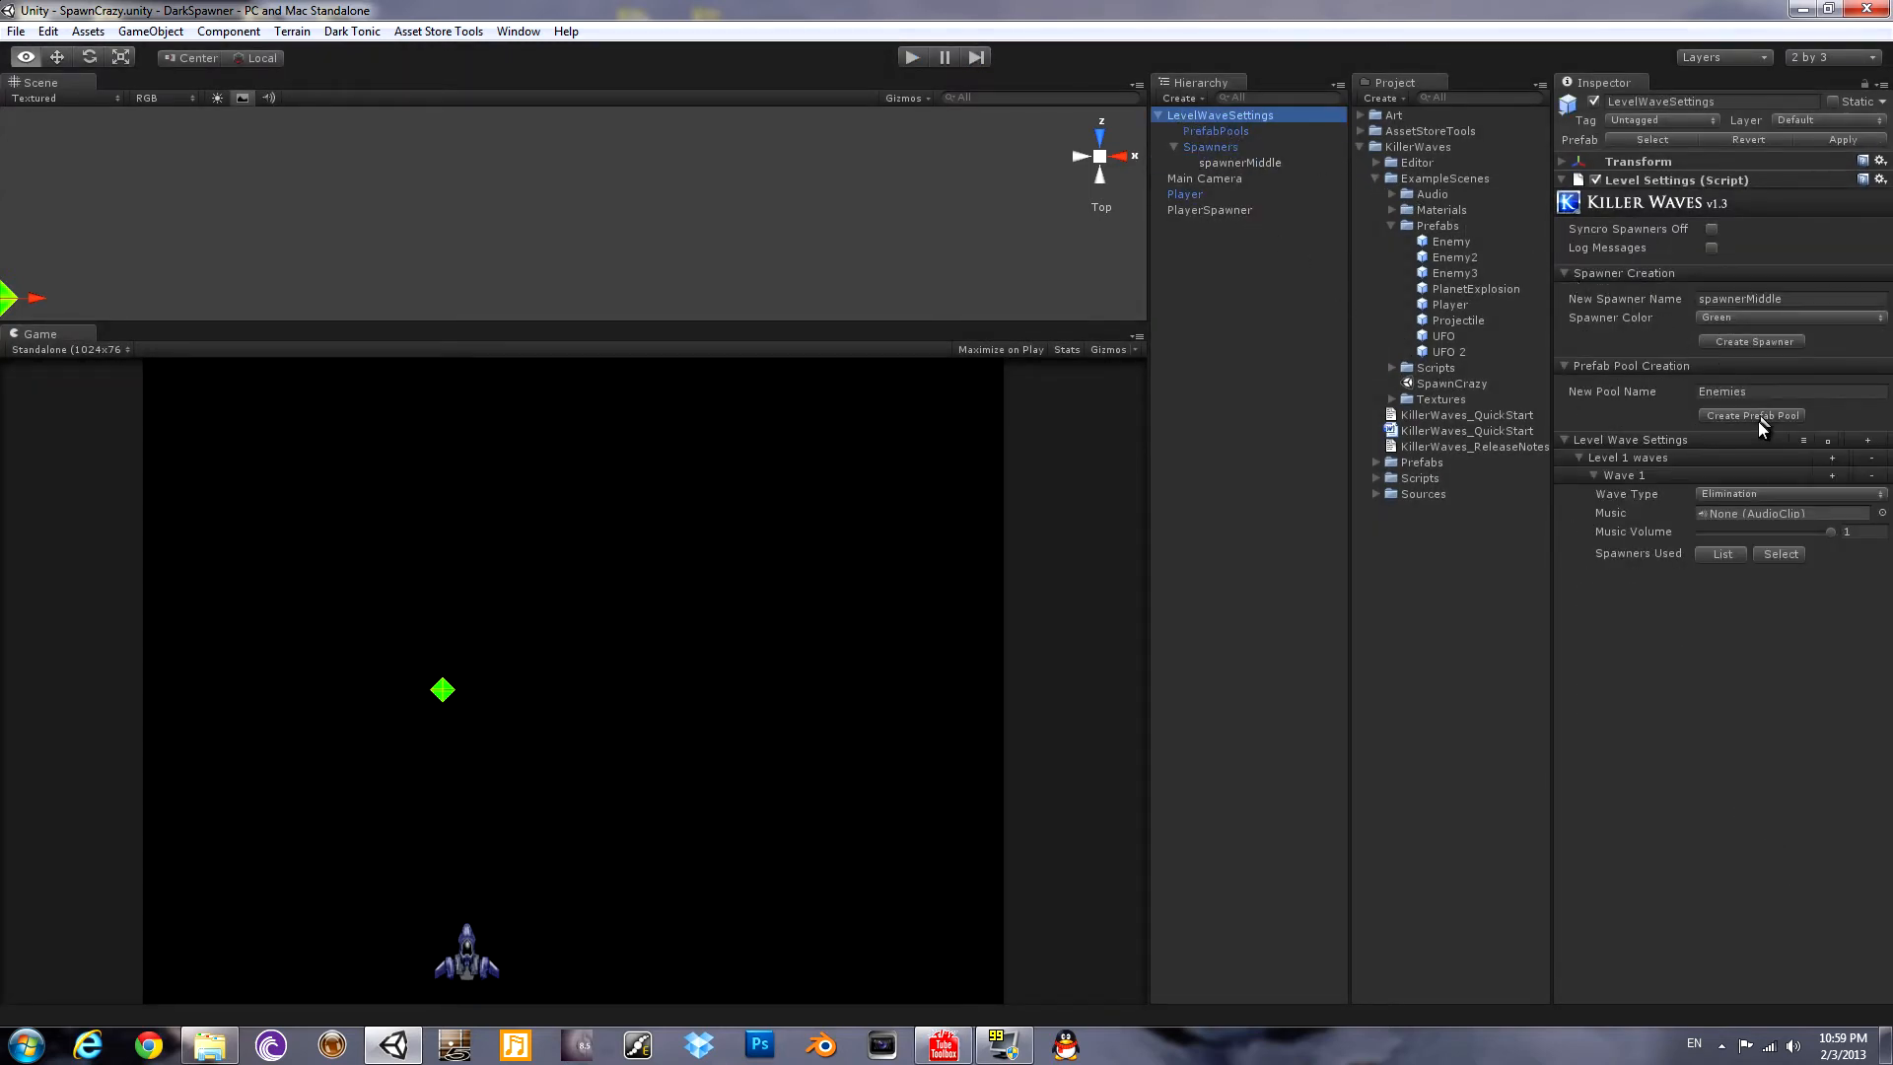
left_click(1752, 414)
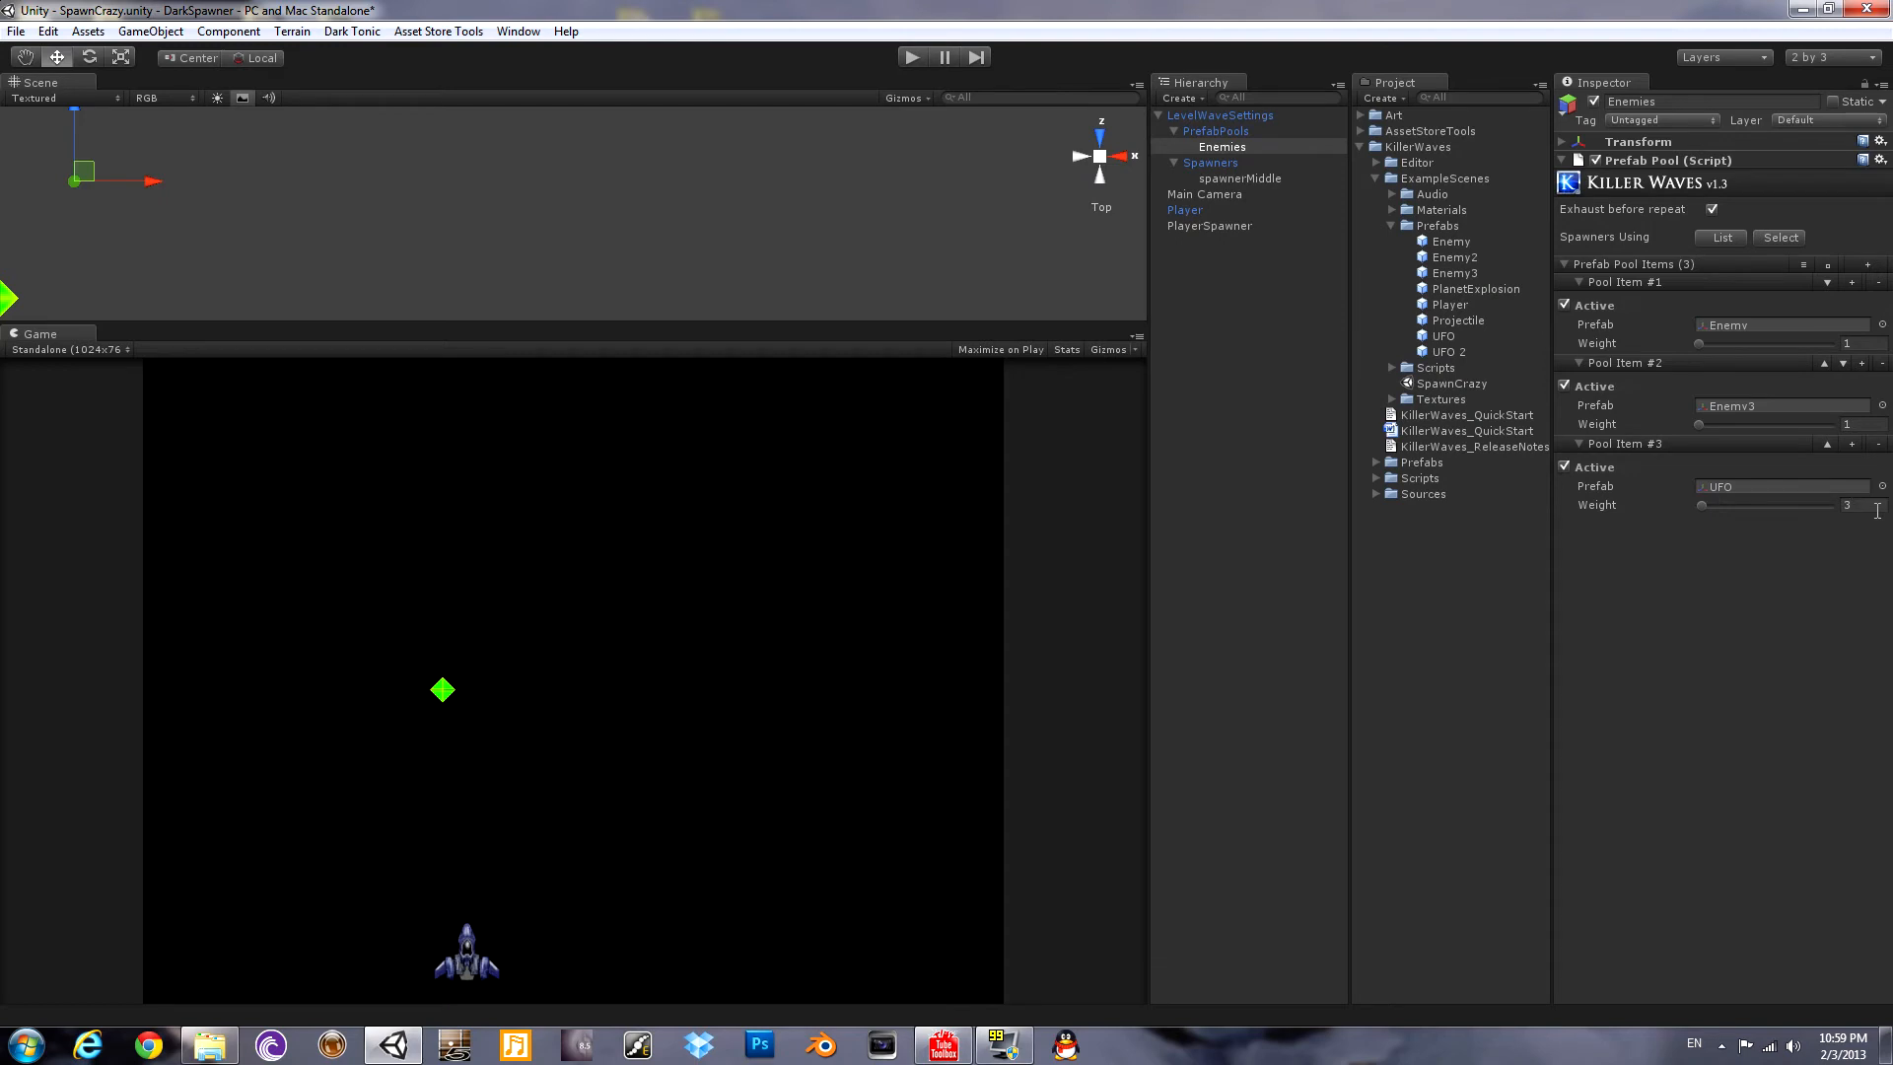
Point spawnerMiddle at the Enemies pool, disable incremental settings, and enable Repeat Wave.
left_click(1233, 178)
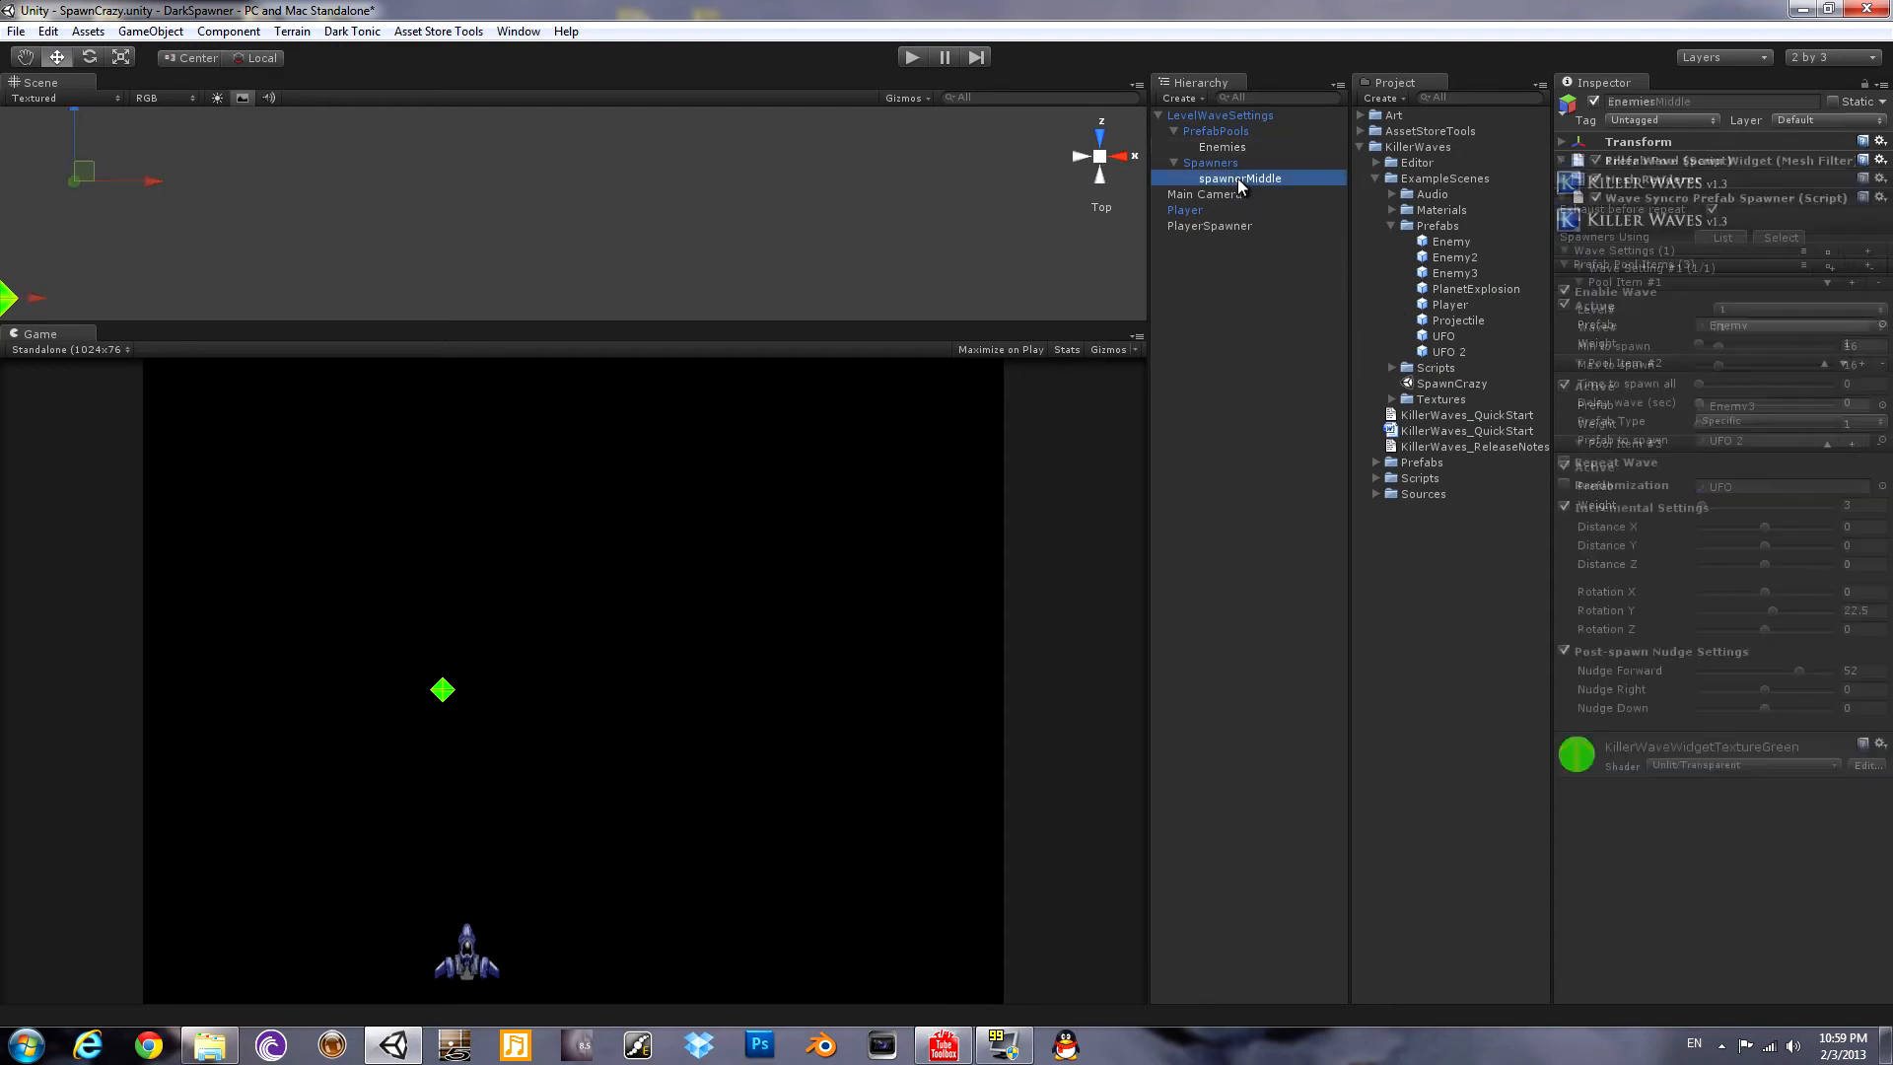
left_click(1791, 420)
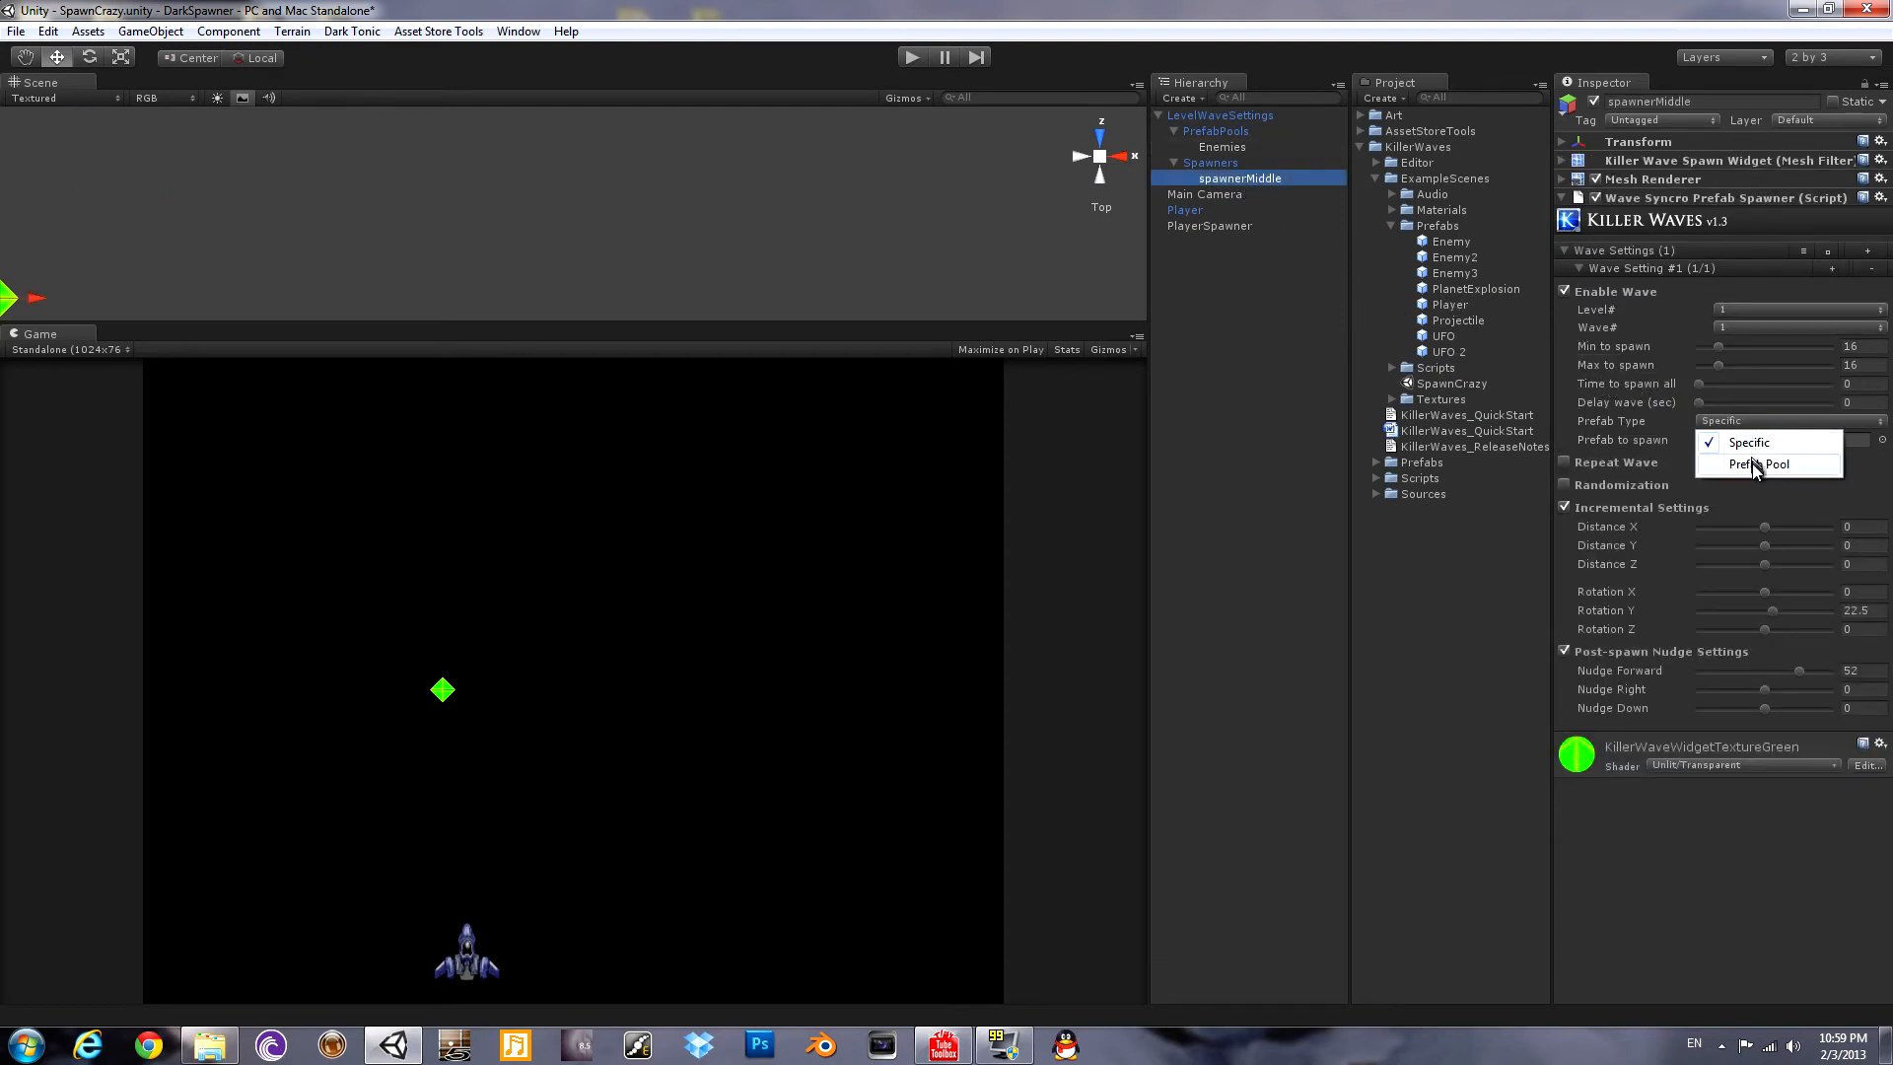
left_click(1768, 465)
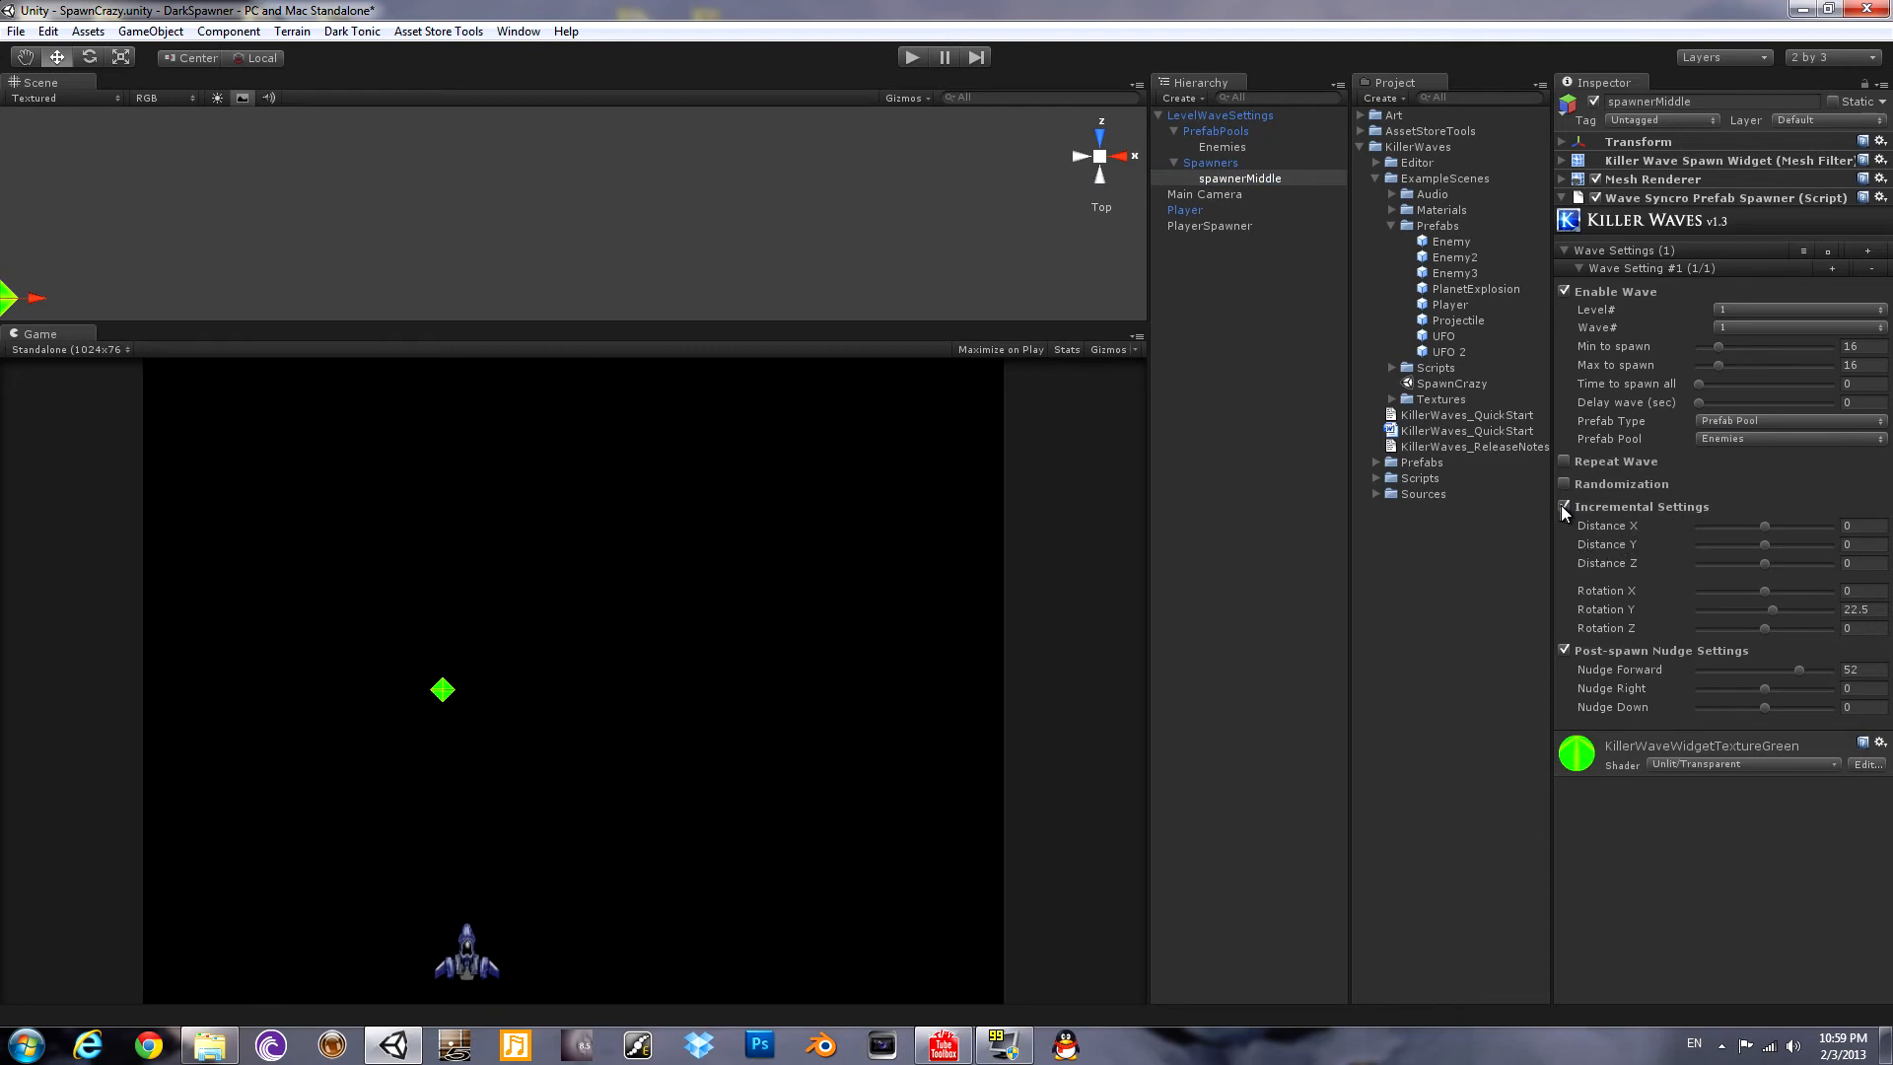
left_click(1565, 462)
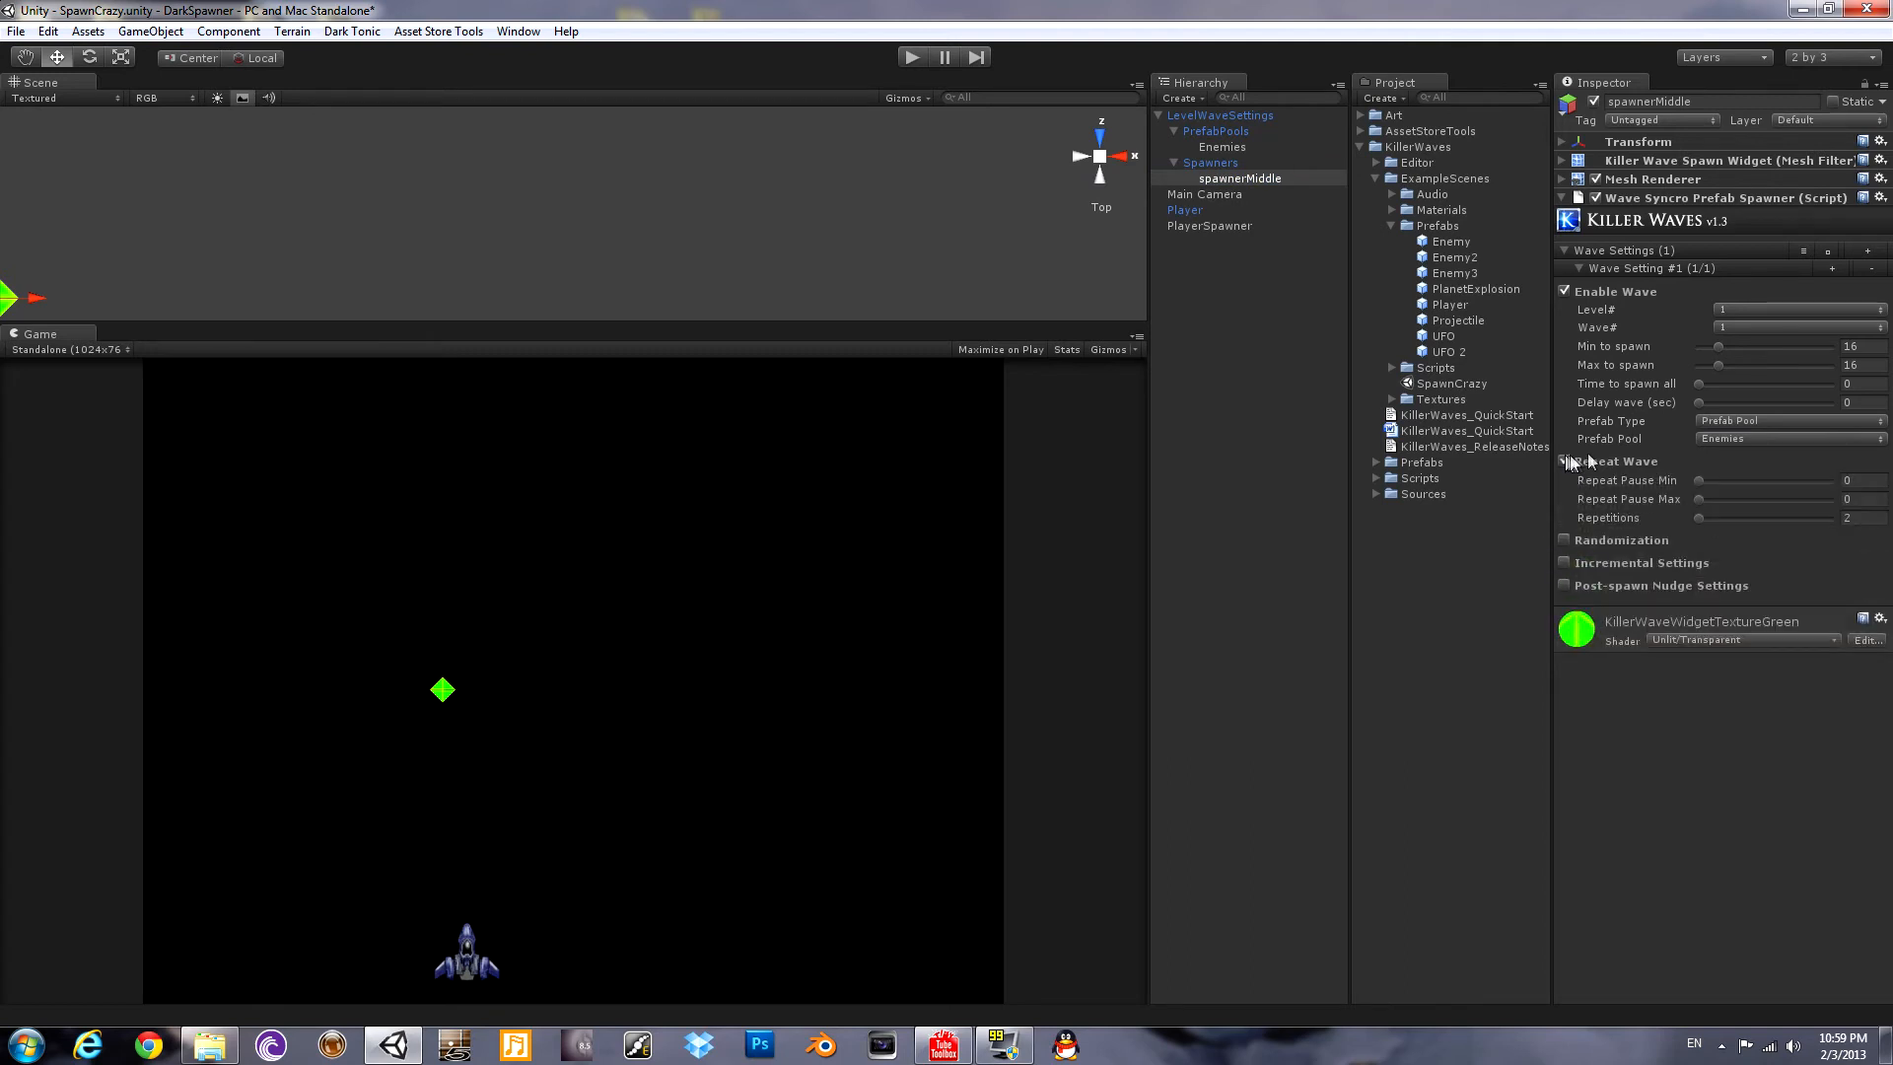
left_click(1853, 346)
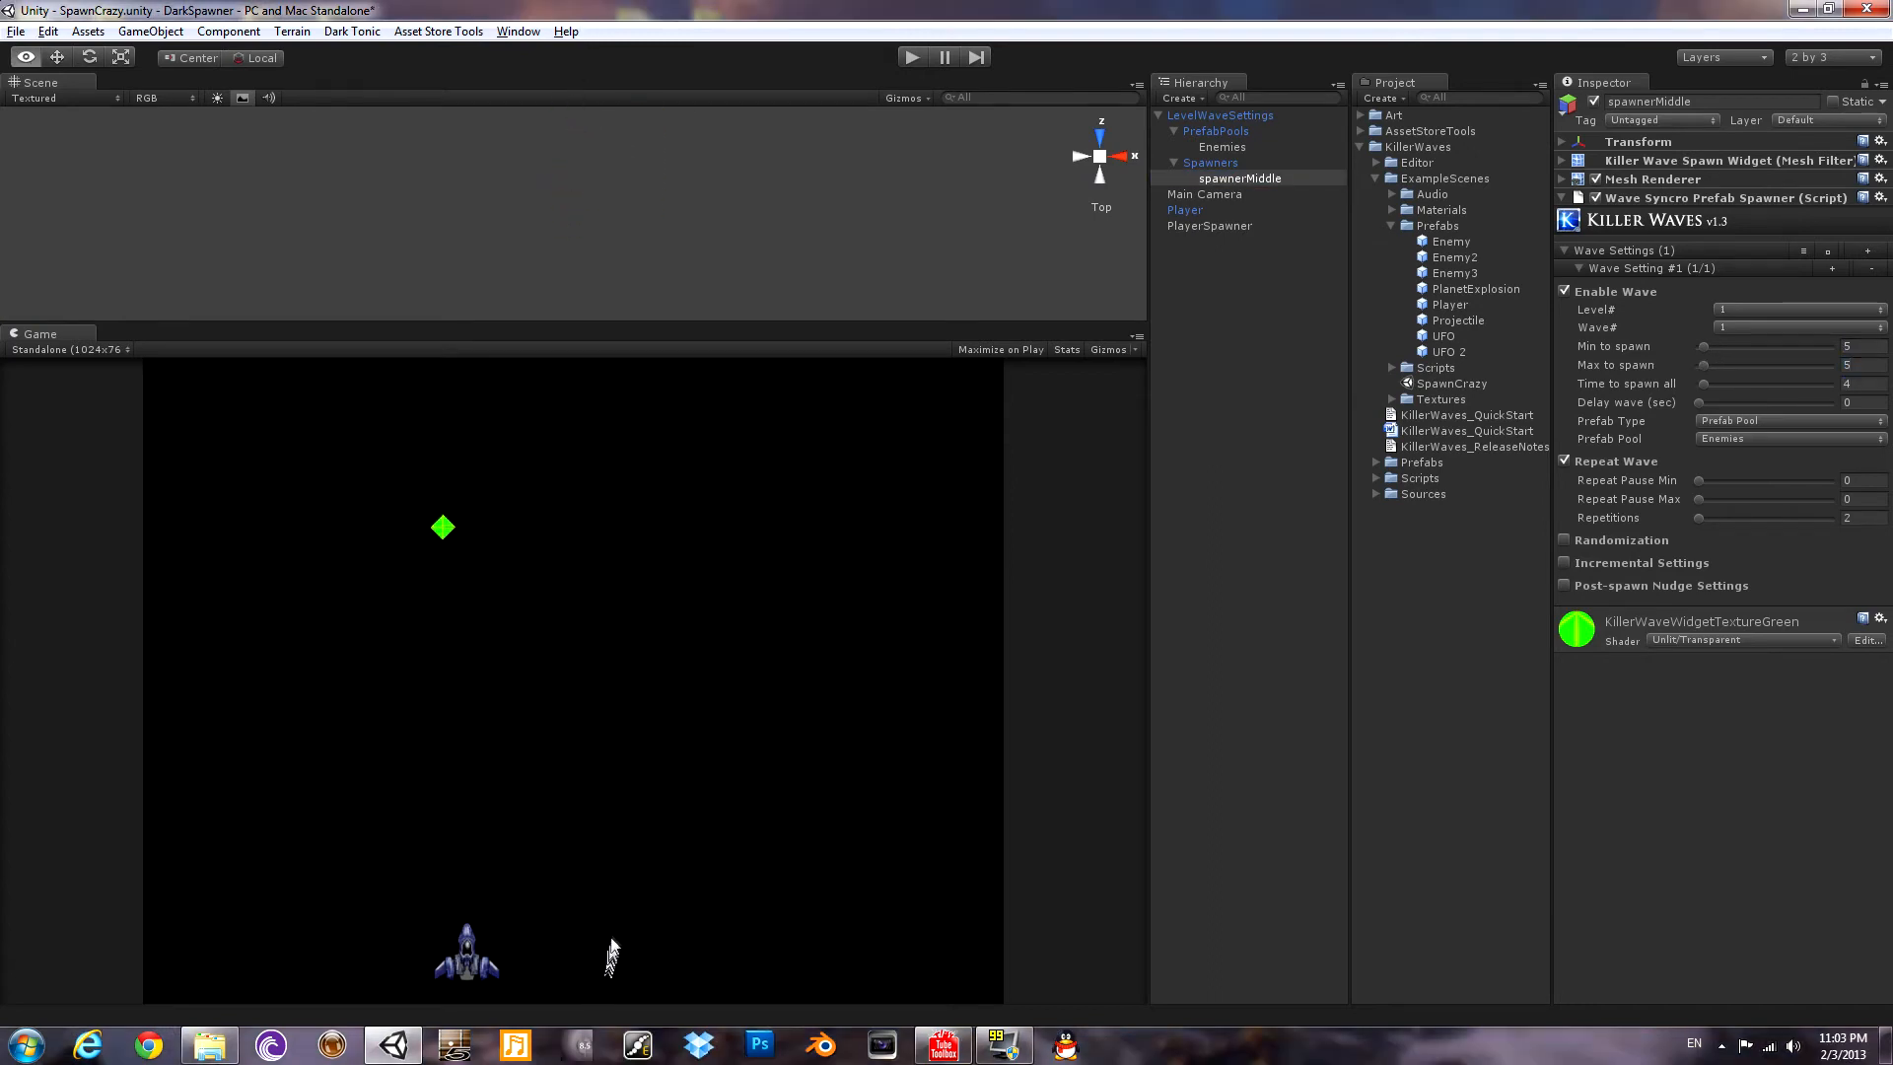
mouse_move(797, 900)
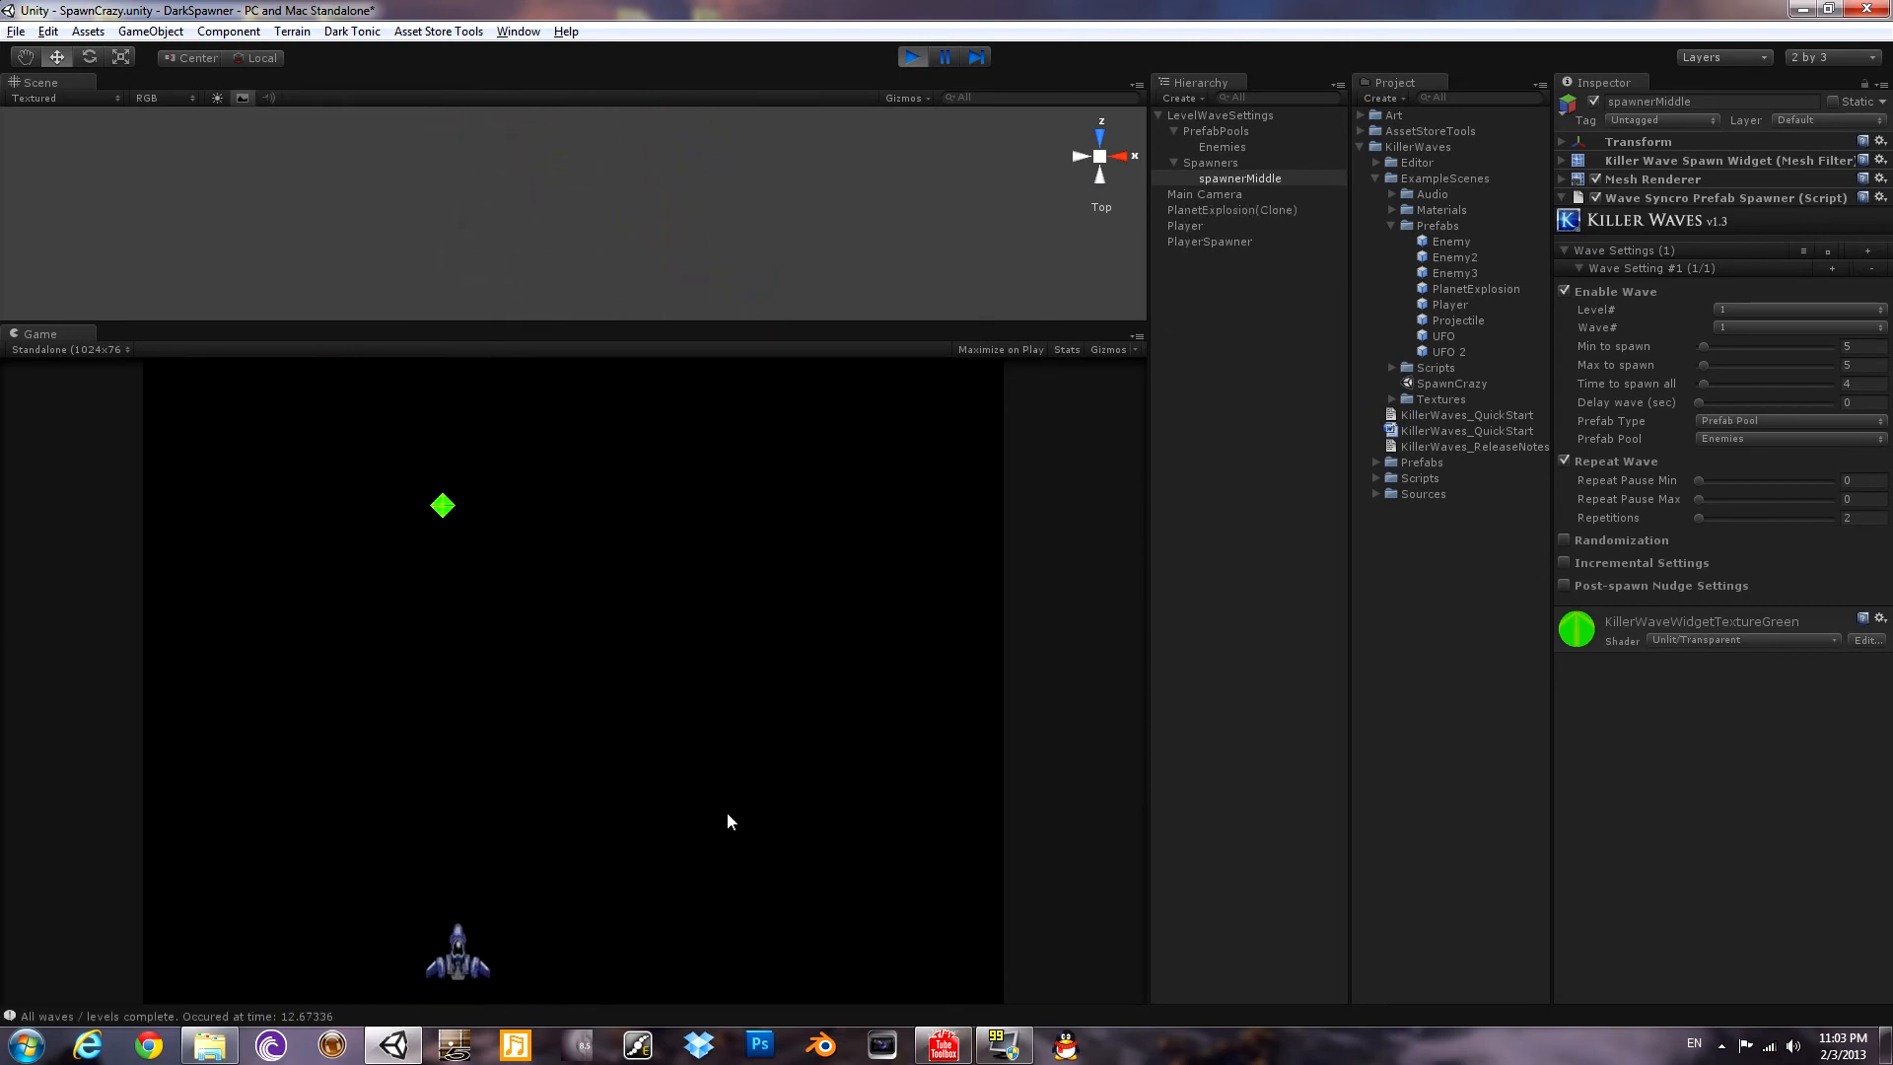
Set the duplicated spawnerMiddle2 to spawn 10 over 5 seconds, then play-test both spawners.
left_click(913, 57)
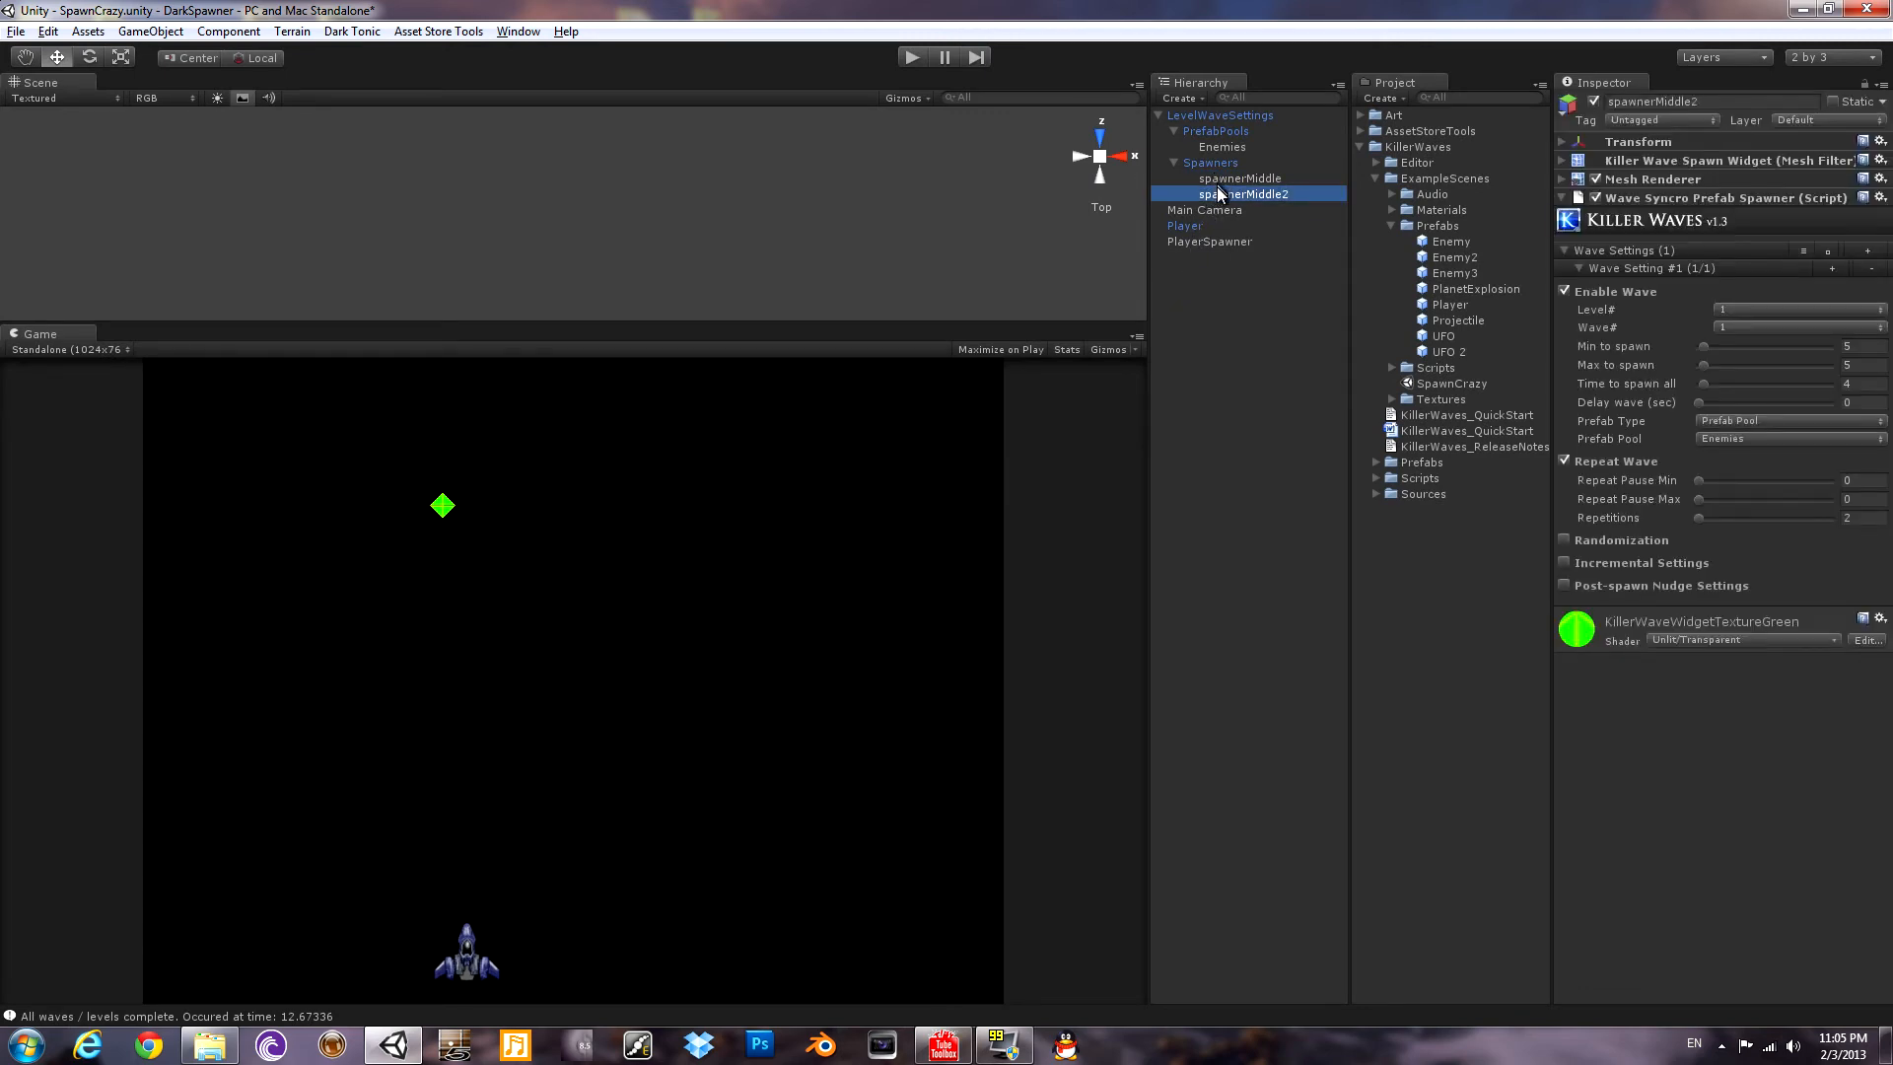
left_click(1244, 194)
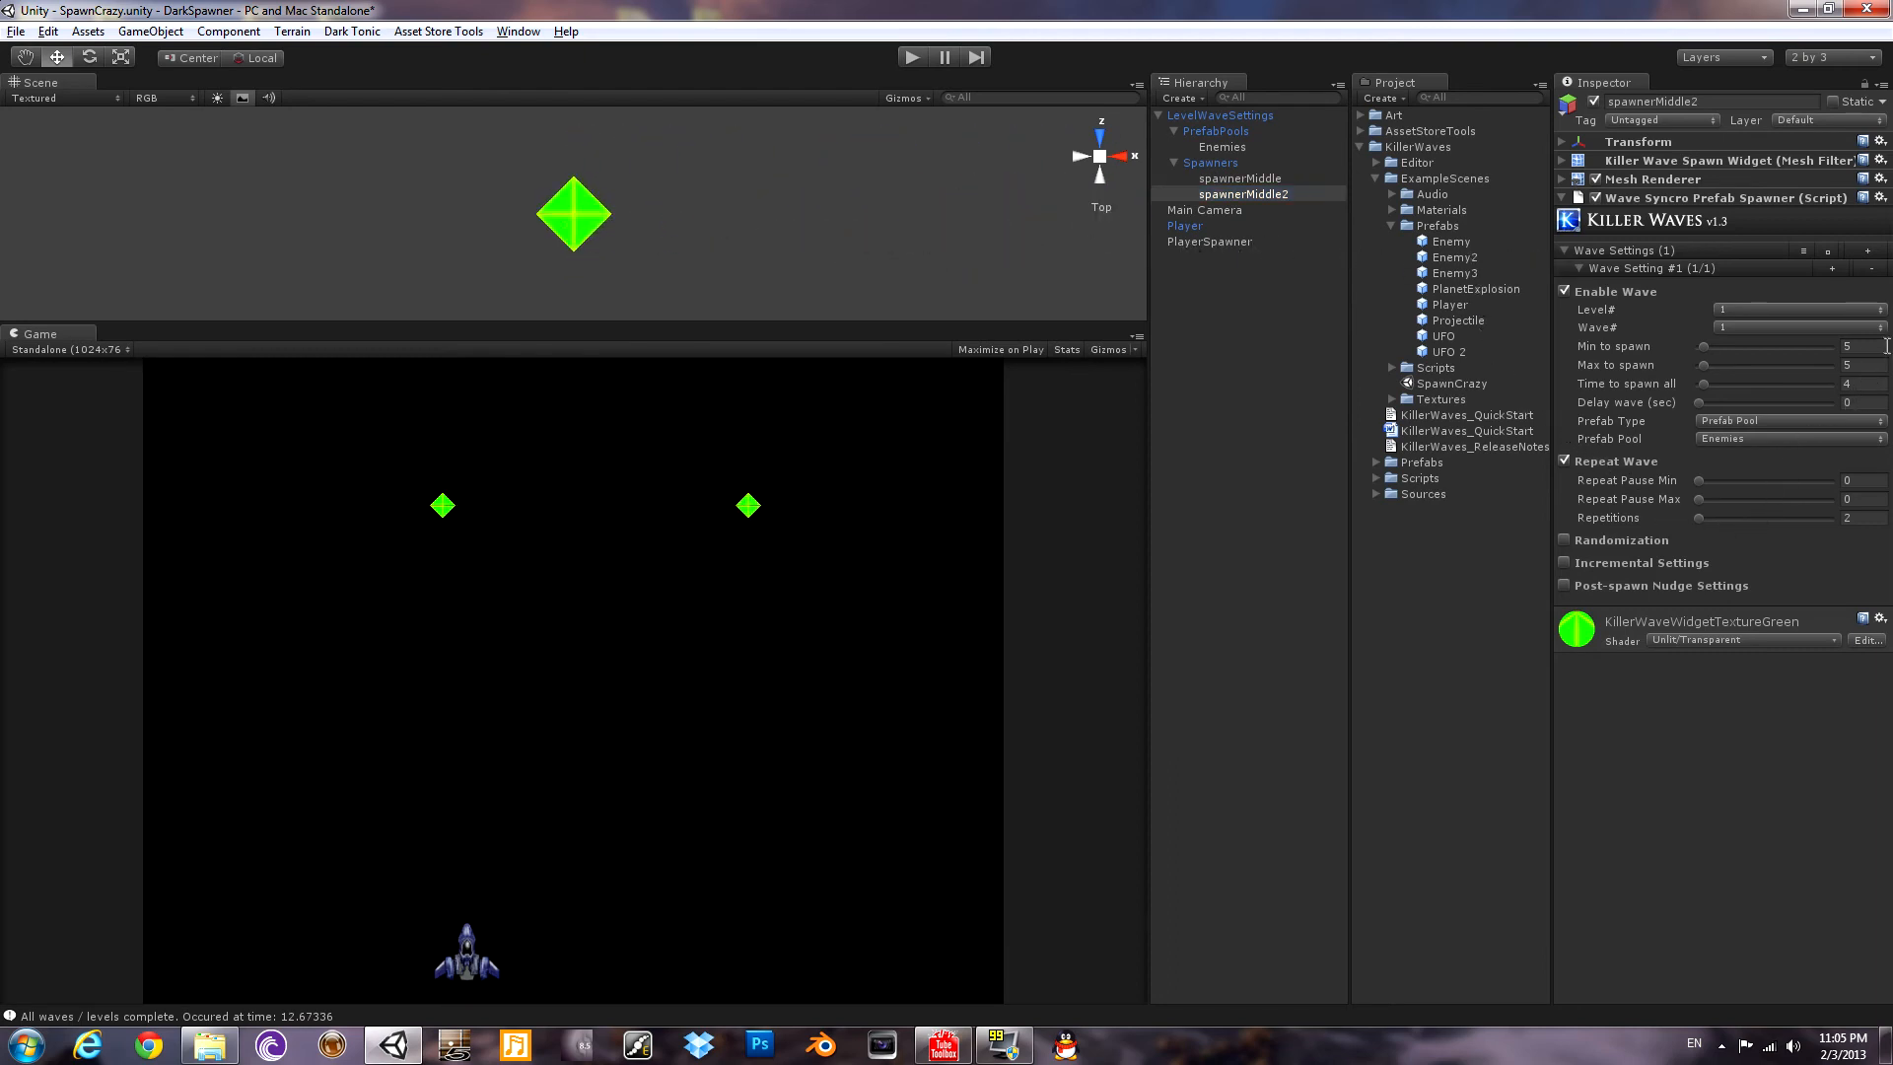
triple_click(1797, 347)
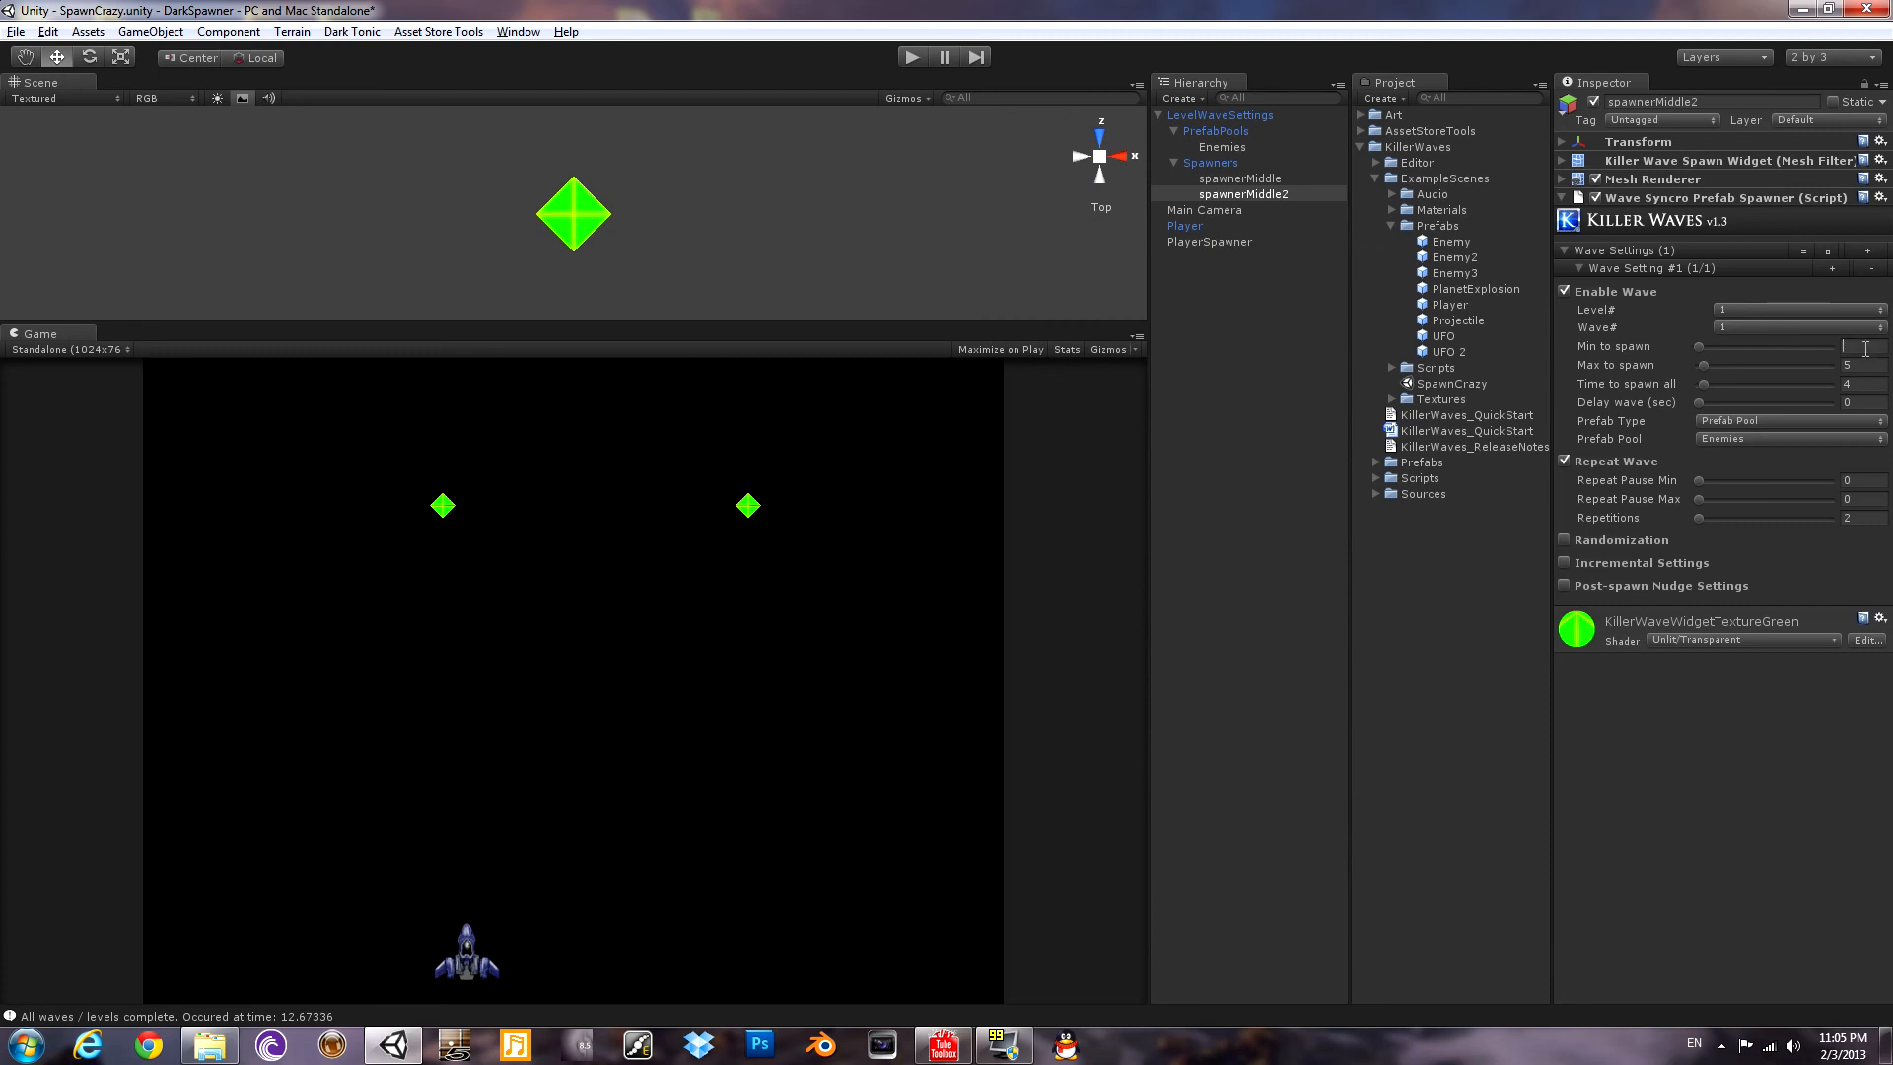
type("10")
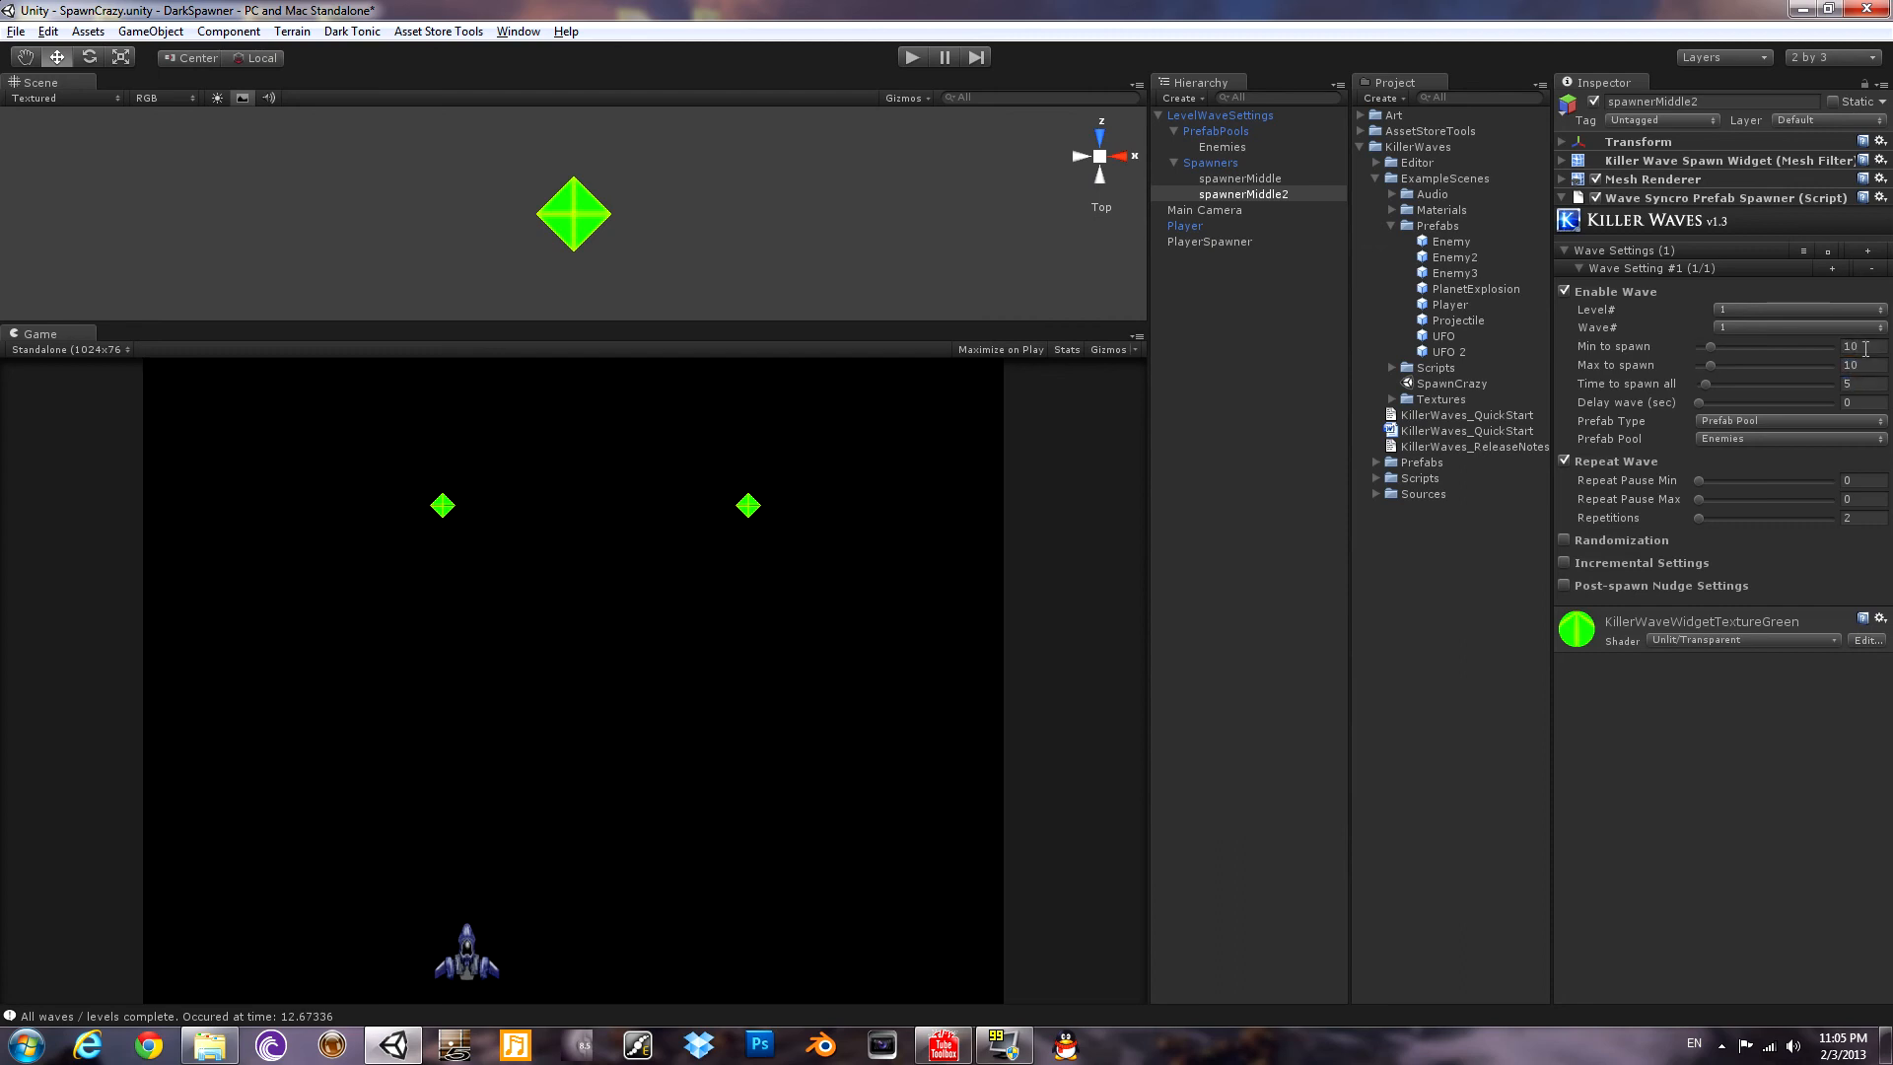
left_click(911, 57)
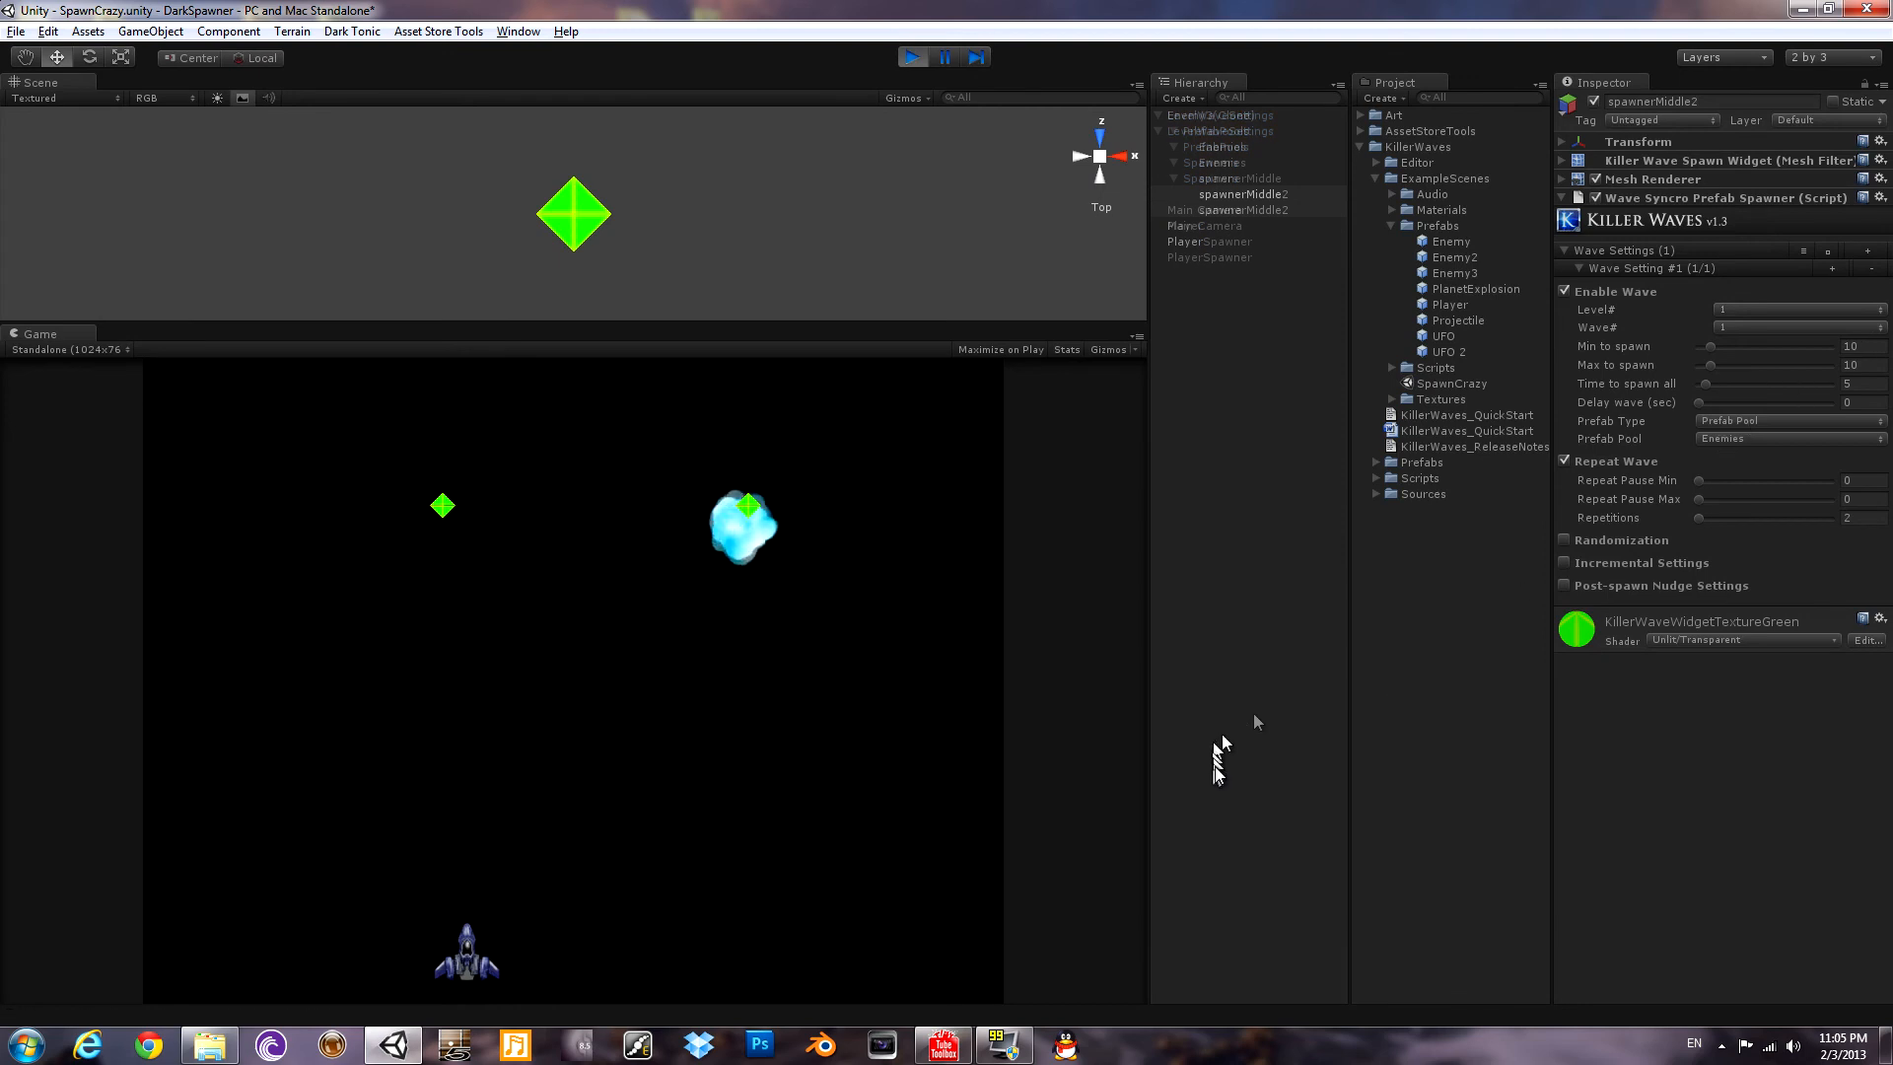